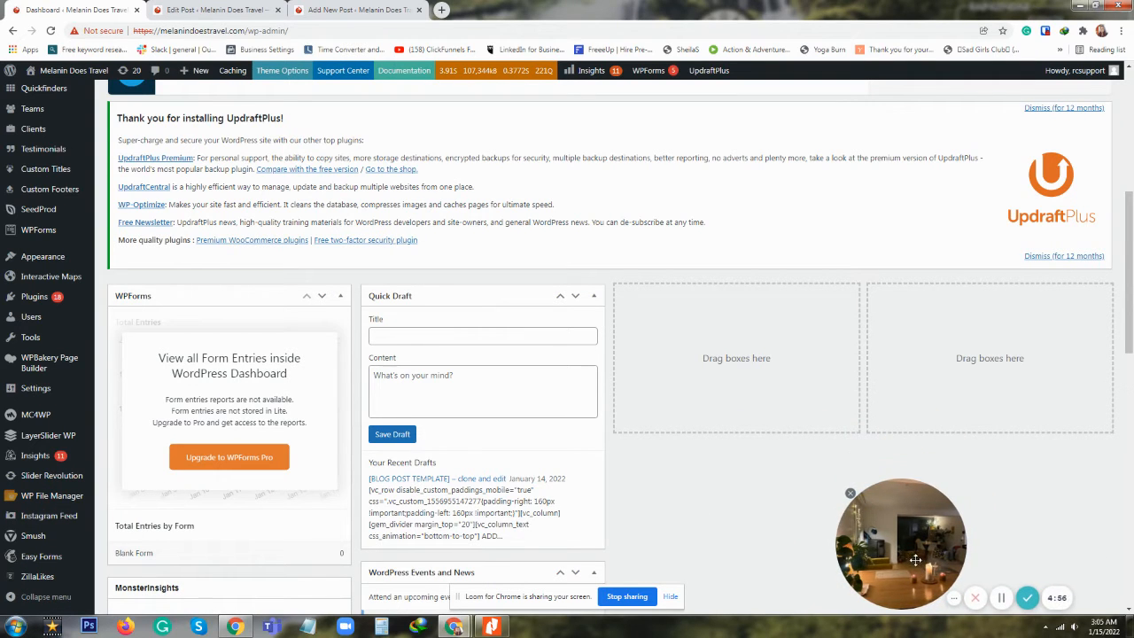
pyautogui.moveTo(475, 471)
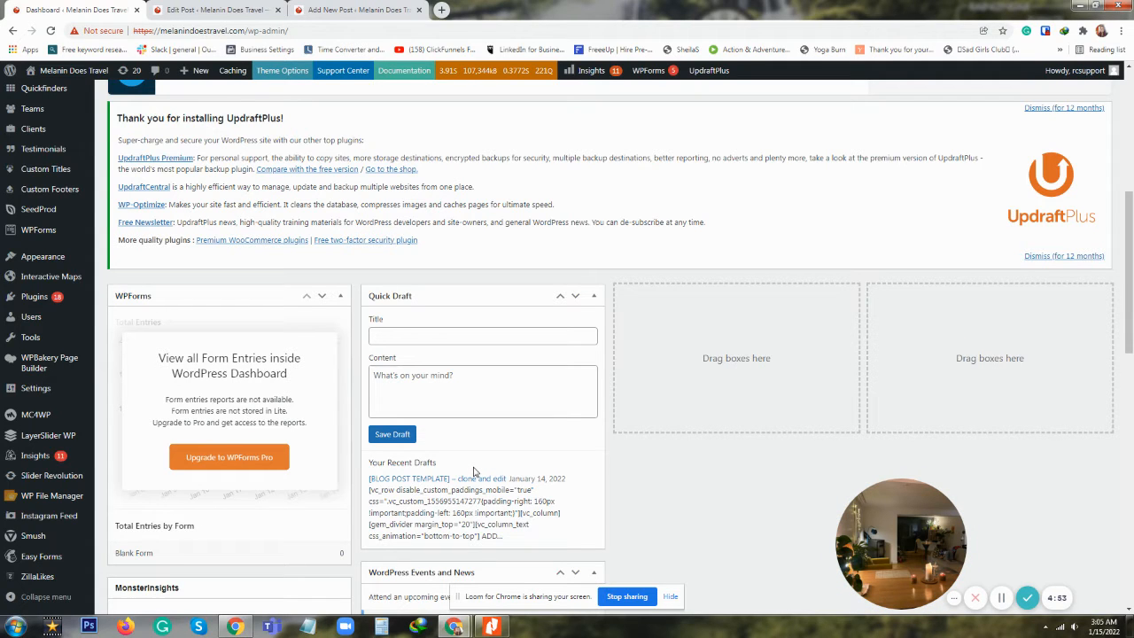
pyautogui.moveTo(985, 404)
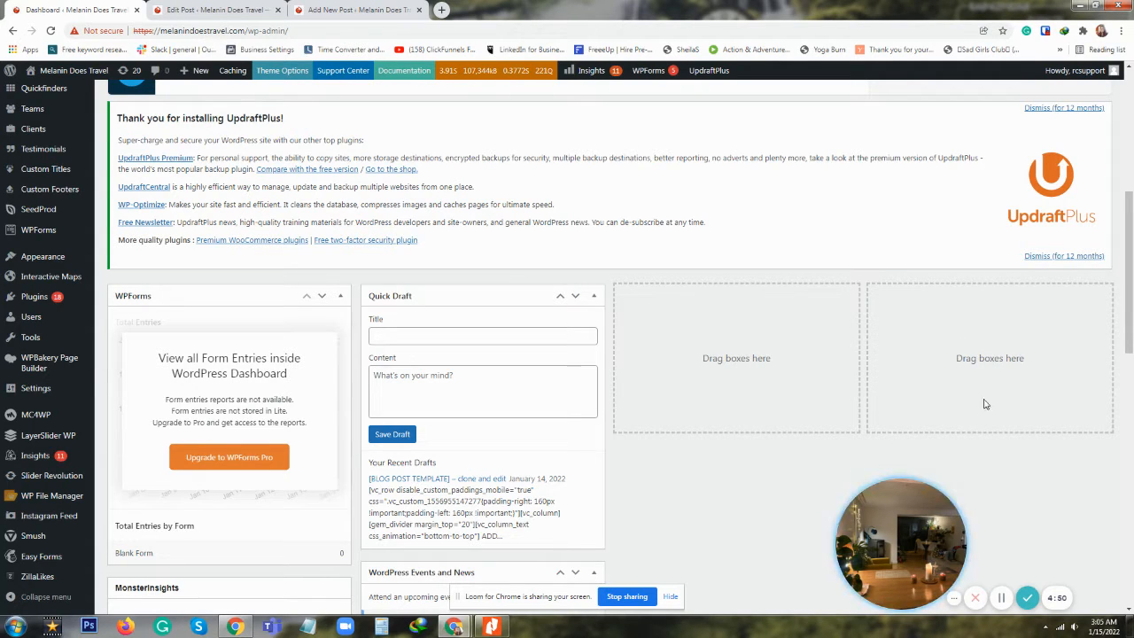
pyautogui.moveTo(498, 358)
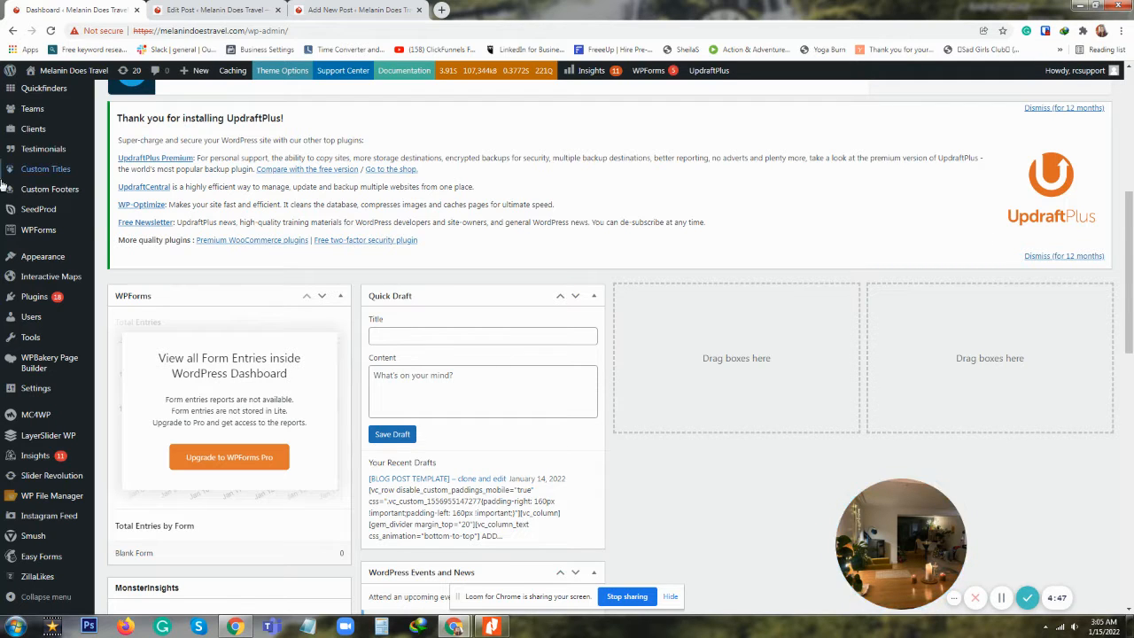
pyautogui.moveTo(46, 169)
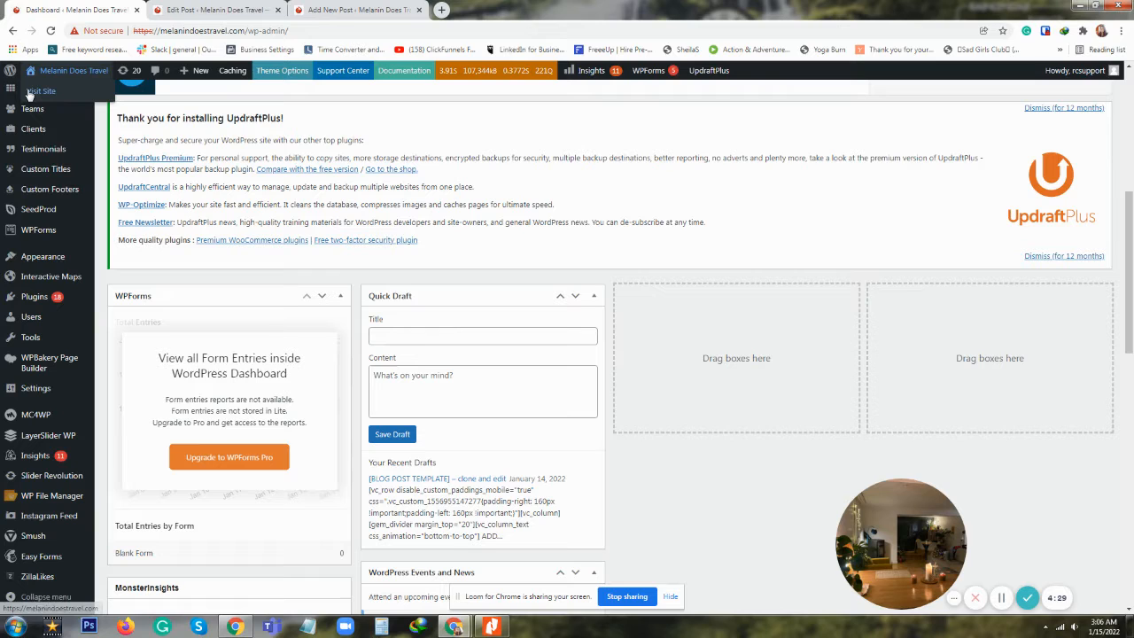
# - Close the extra 'Edit Post' browser tab, keeping the WordPress dashboard open
pyautogui.rightClick(39, 90)
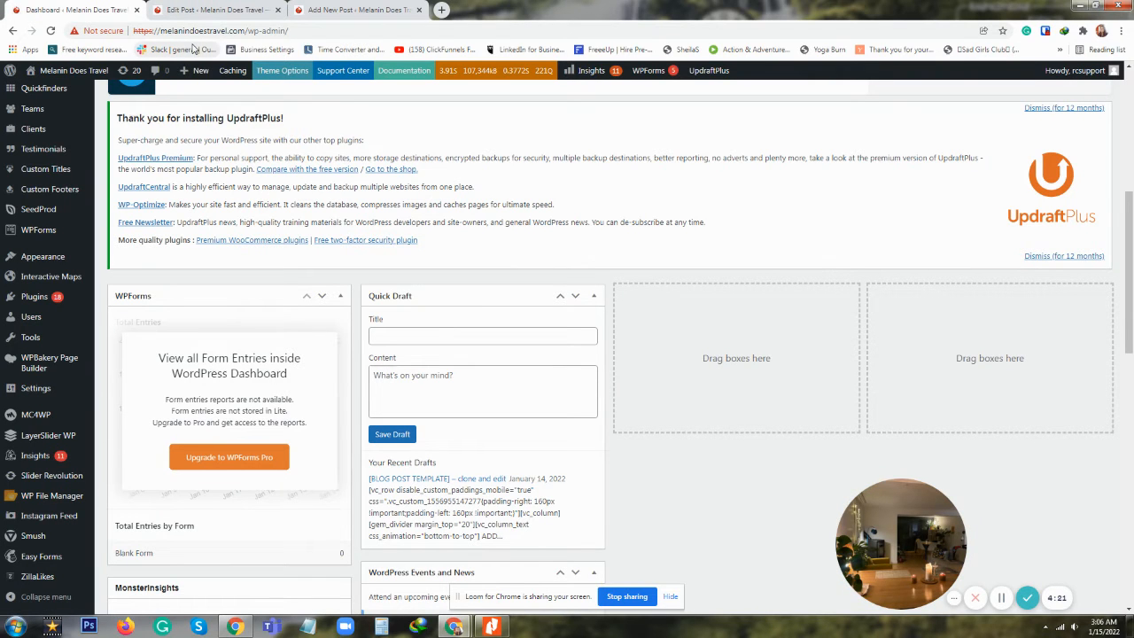
pyautogui.click(270, 11)
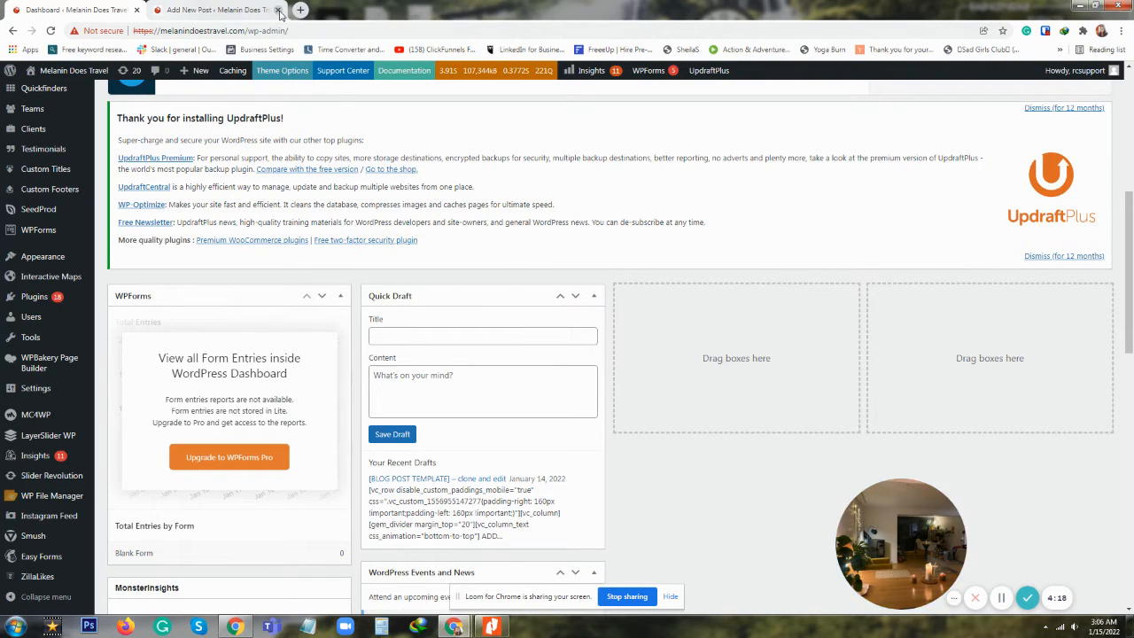
# - Close the leftover 'Add New Post' tab and show the All Posts list from the sidebar
pyautogui.click(280, 11)
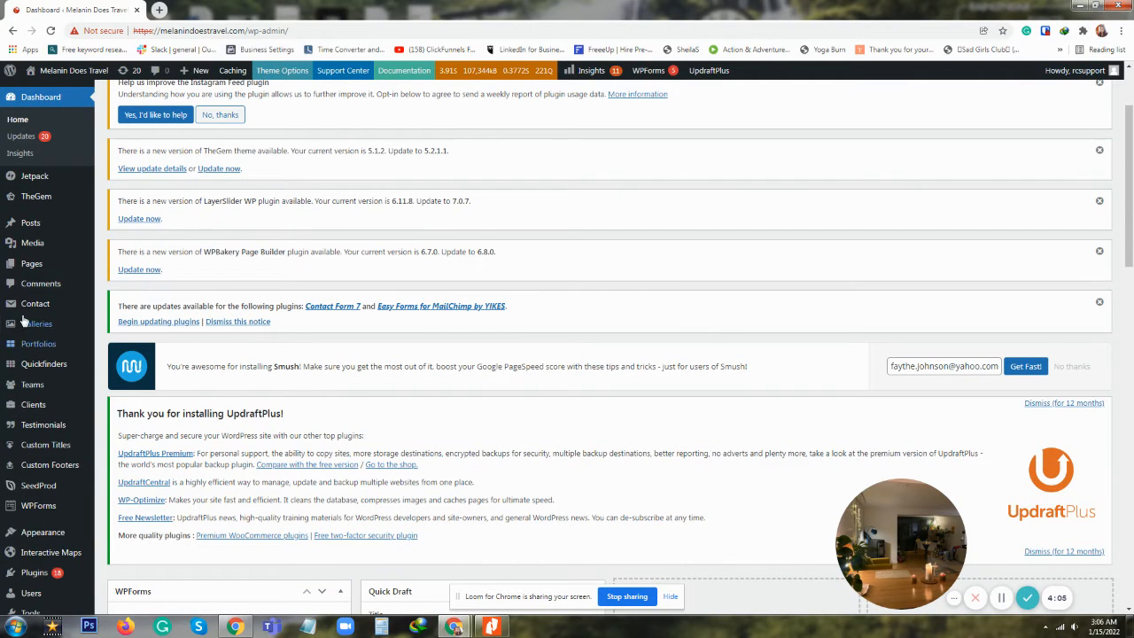
pyautogui.moveTo(32, 243)
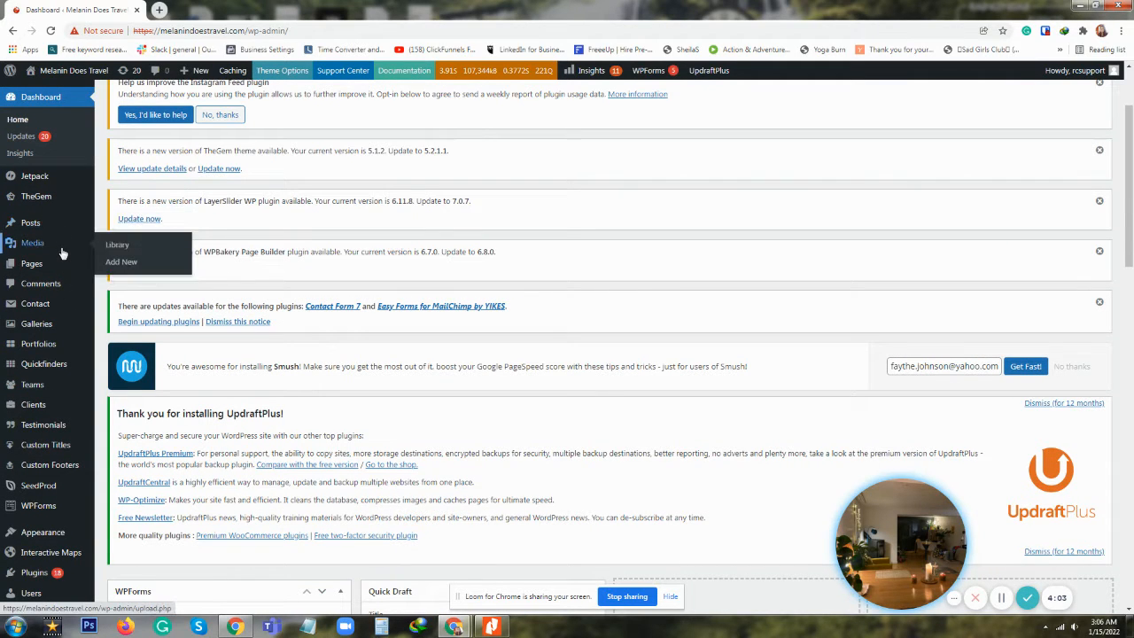
pyautogui.moveTo(30, 224)
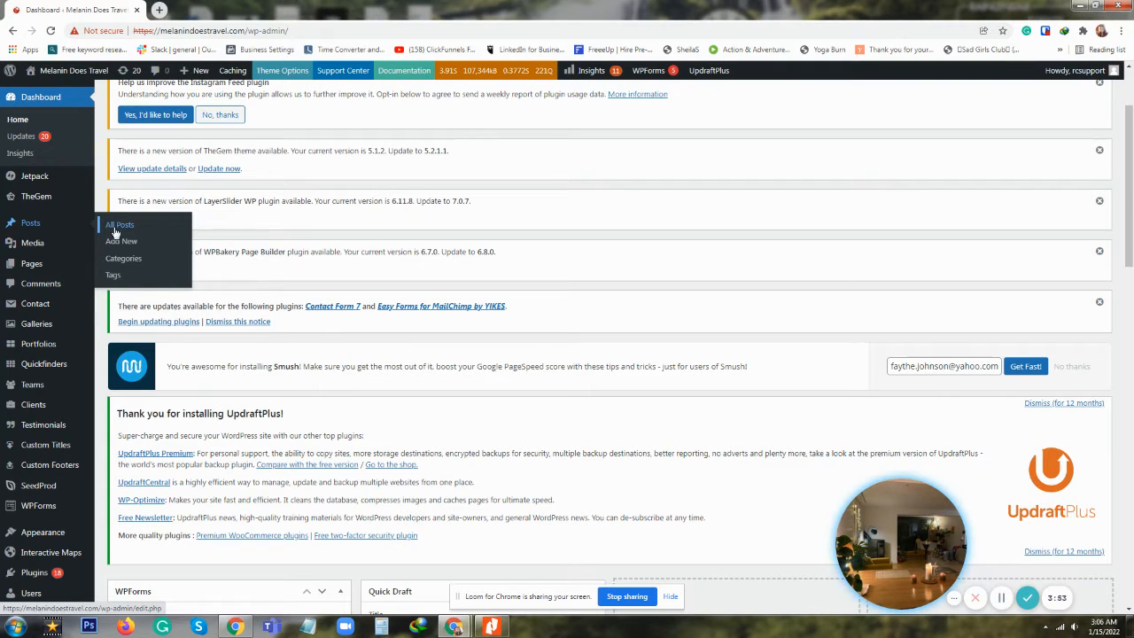
pyautogui.click(120, 241)
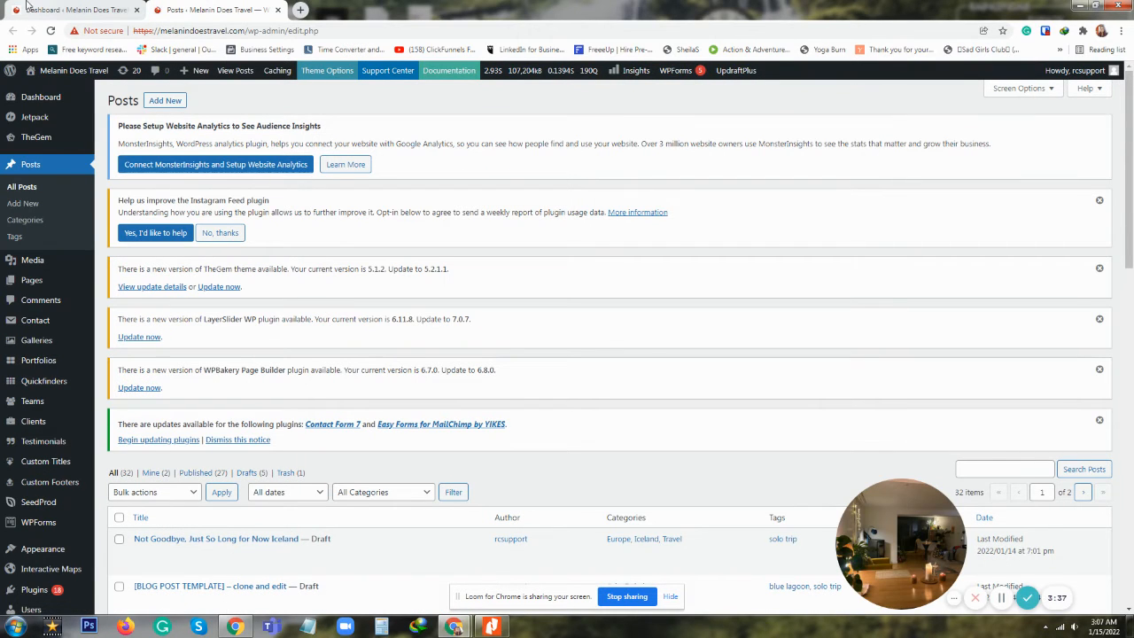
pyautogui.moveTo(67, 11)
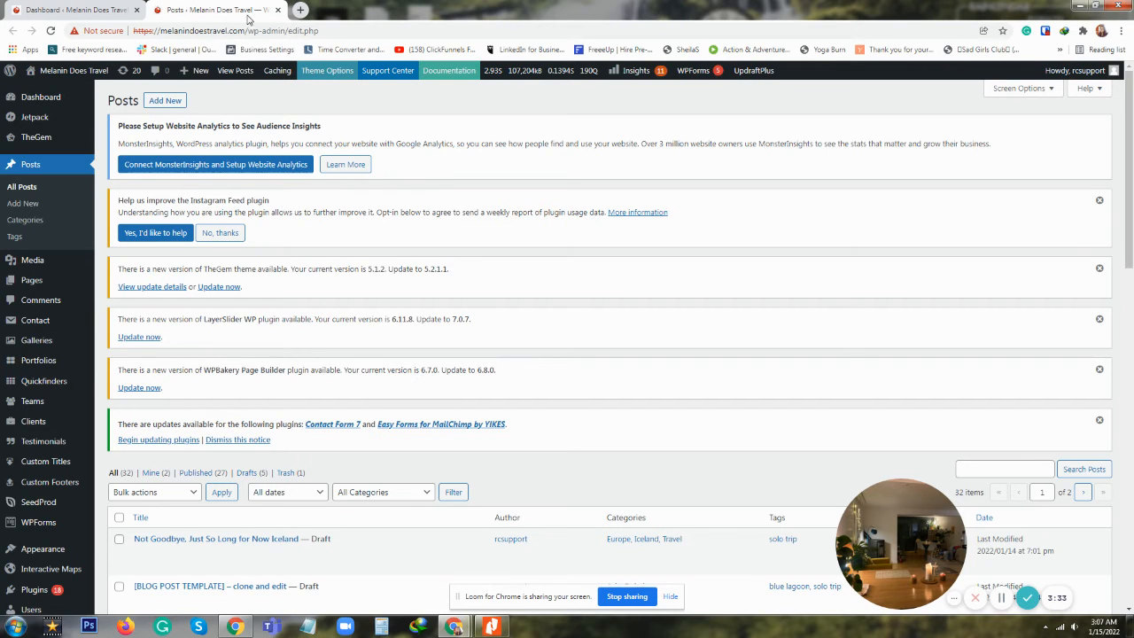
# - Find the 'Not Goodbye, Just So Long for Now Iceland' draft in the list and open it in the editor
pyautogui.scroll(-3)
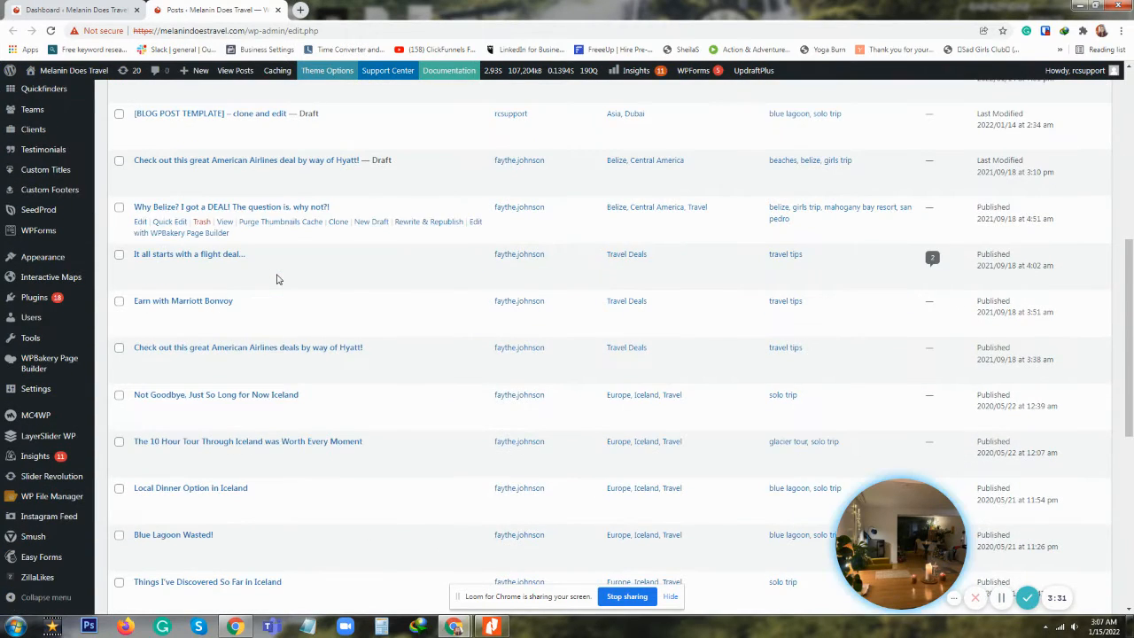
pyautogui.scroll(-3)
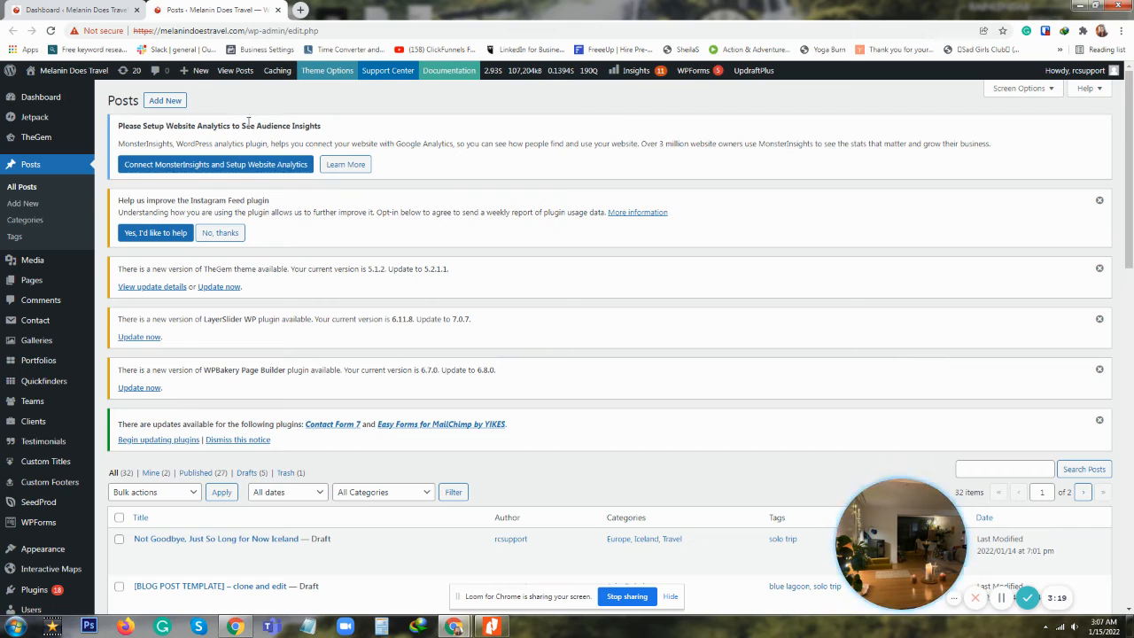
pyautogui.scroll(-3)
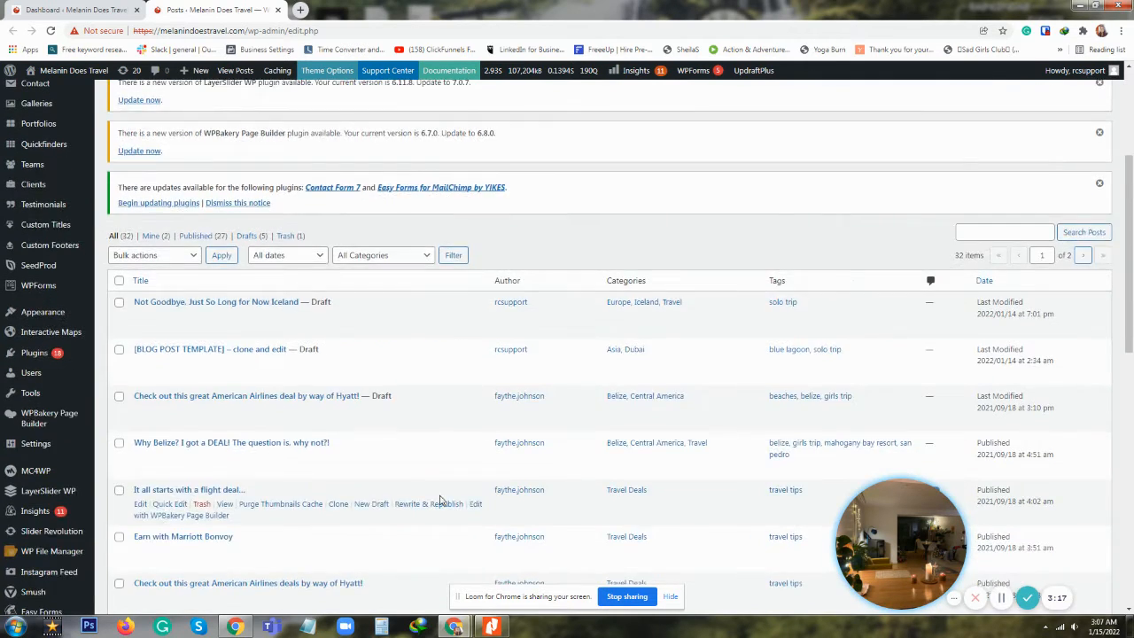
pyautogui.scroll(-3)
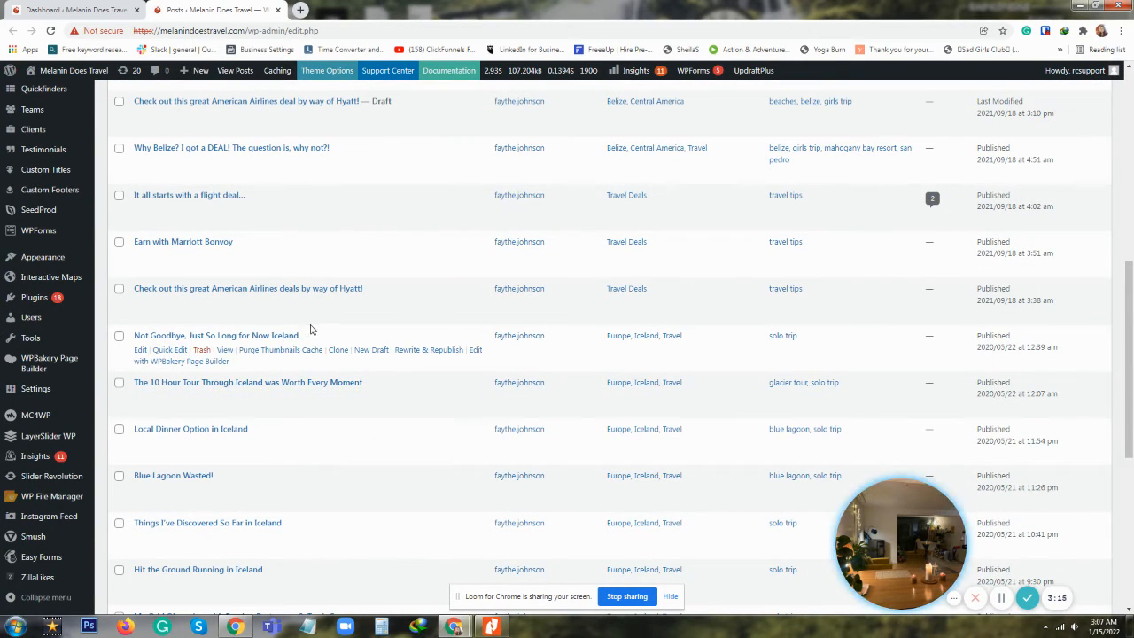
pyautogui.moveTo(337, 349)
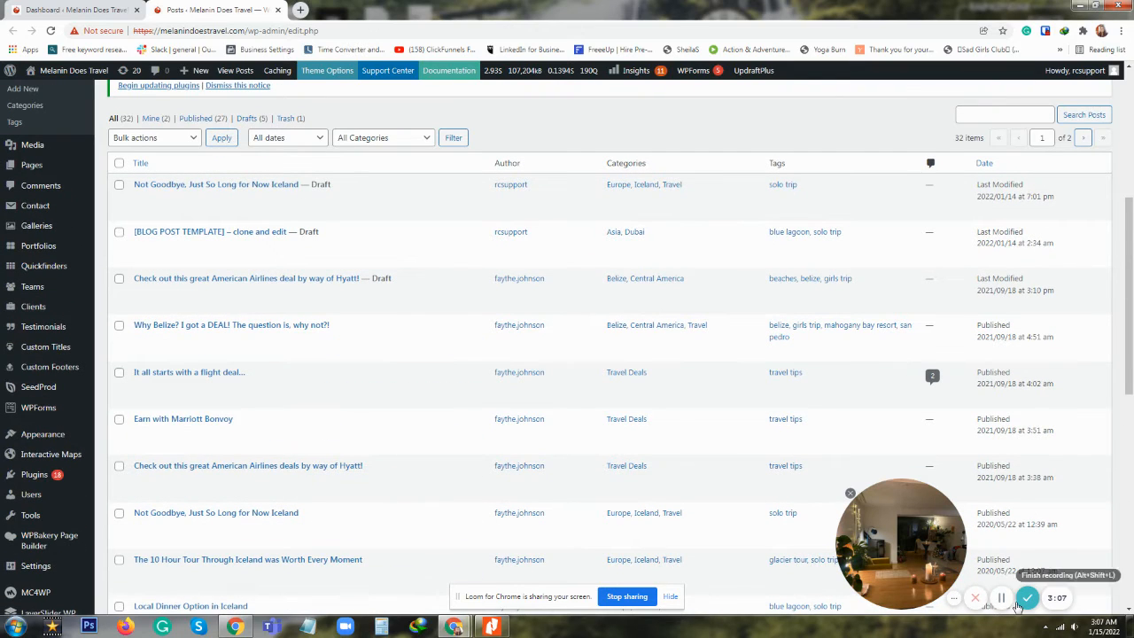
pyautogui.moveTo(216, 185)
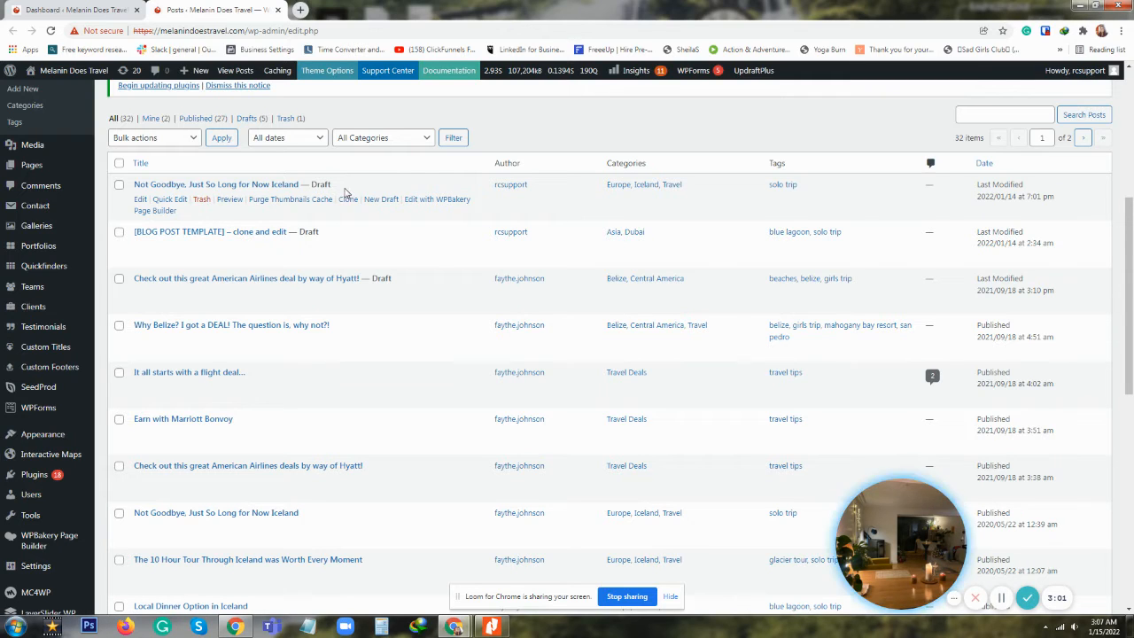
pyautogui.moveTo(177, 198)
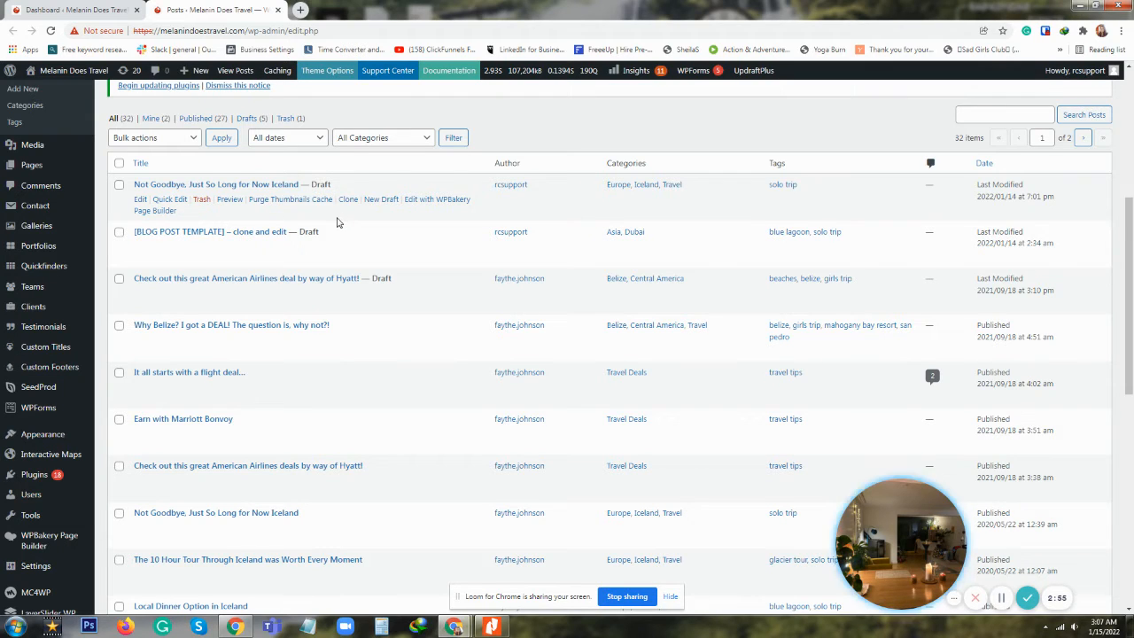
pyautogui.moveTo(337, 223)
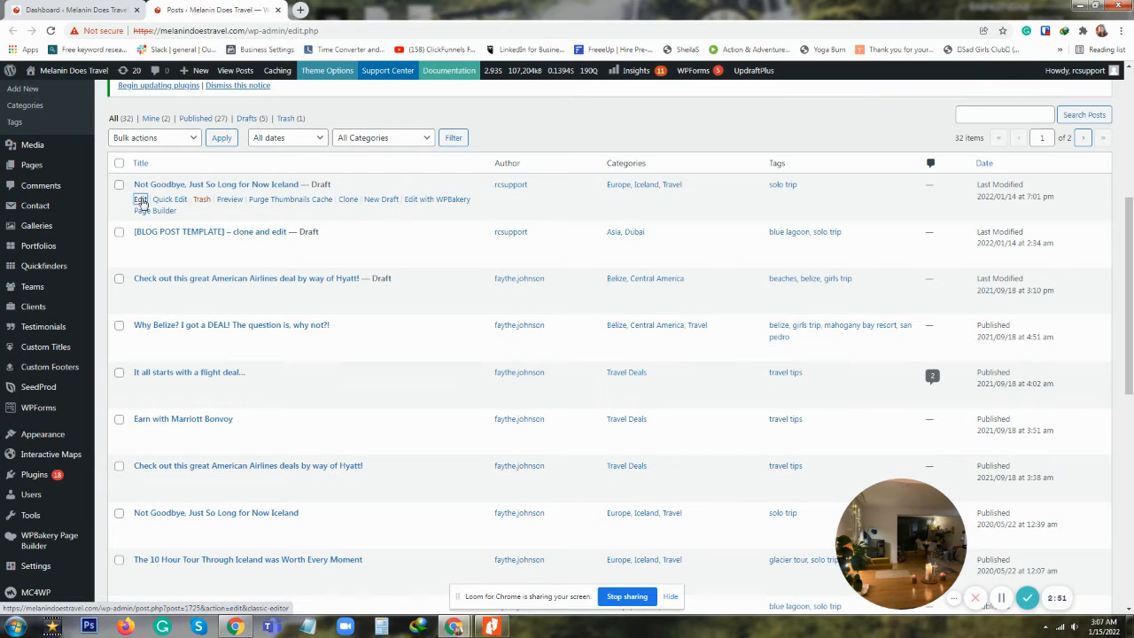
pyautogui.click(142, 199)
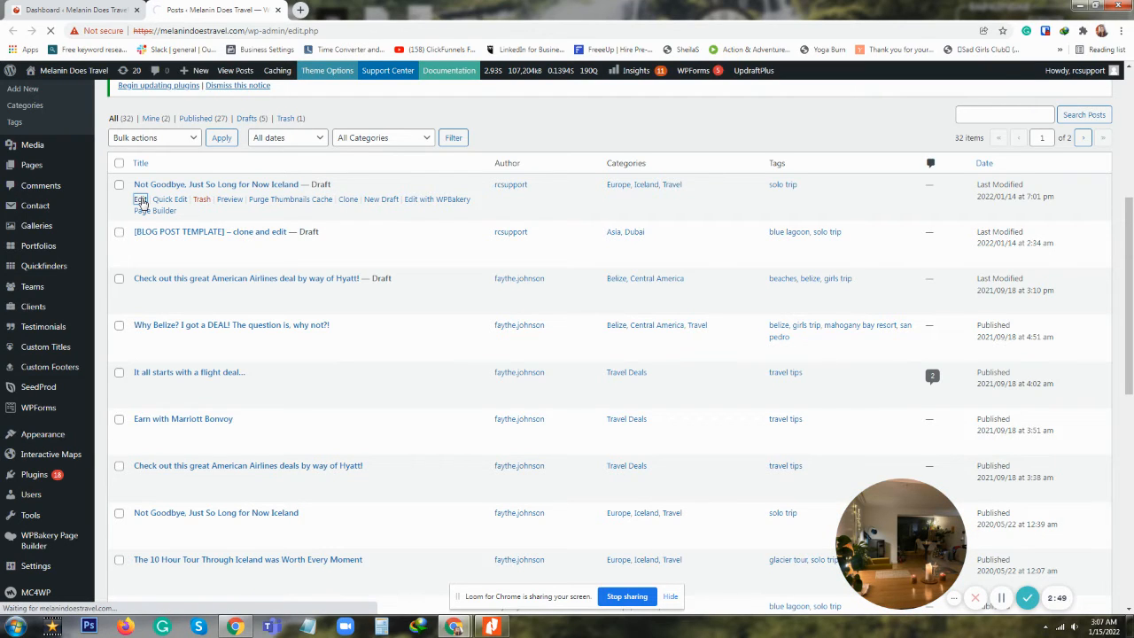
pyautogui.click(142, 198)
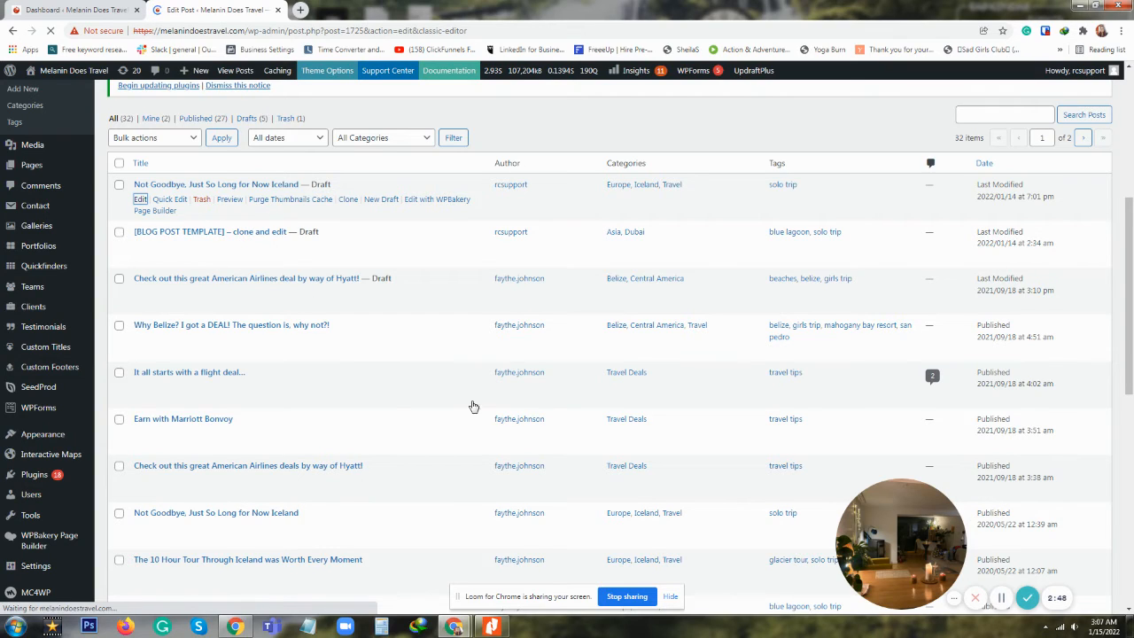
pyautogui.click(138, 198)
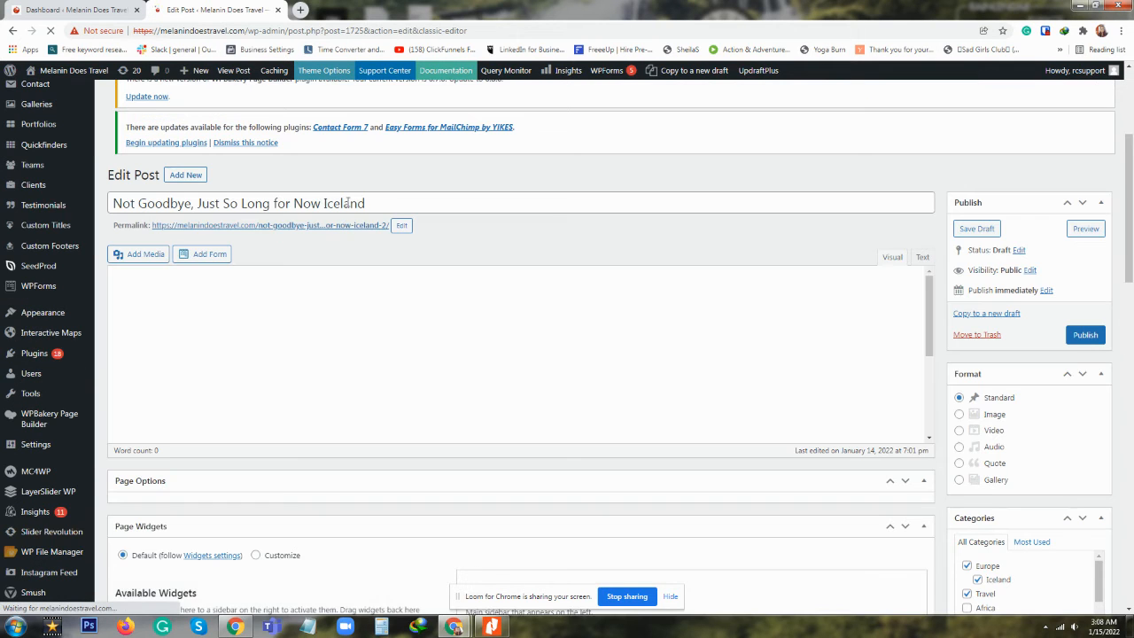
# - Replace the end of the title so it reads 'Not Goodbye, Just So Long for Now Dubai'
pyautogui.click(381, 202)
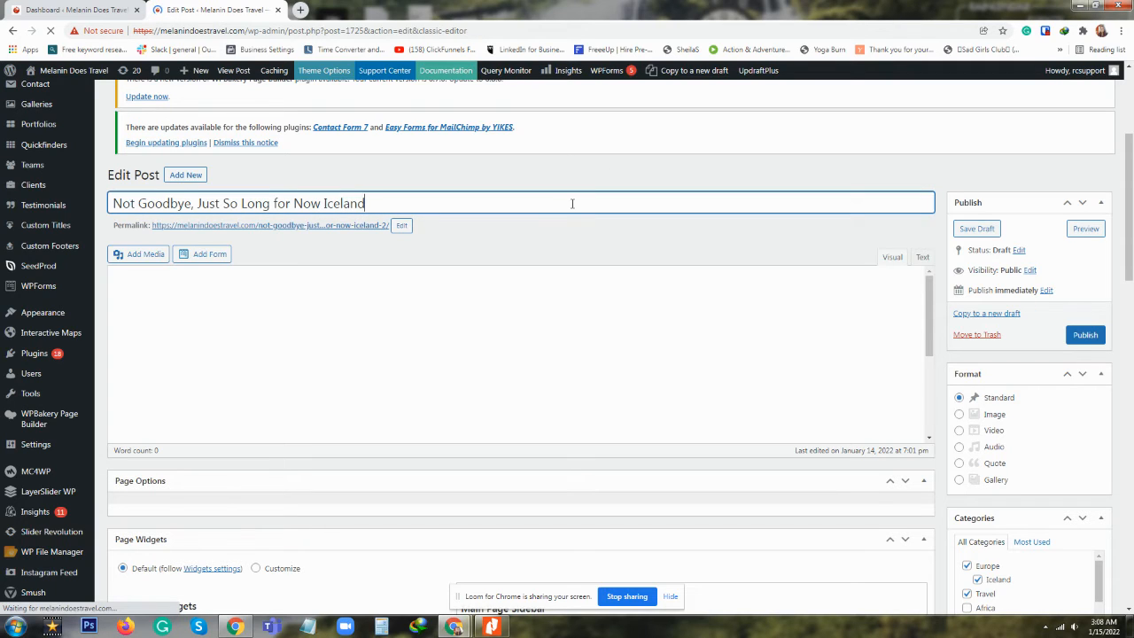
pyautogui.doubleClick(344, 202)
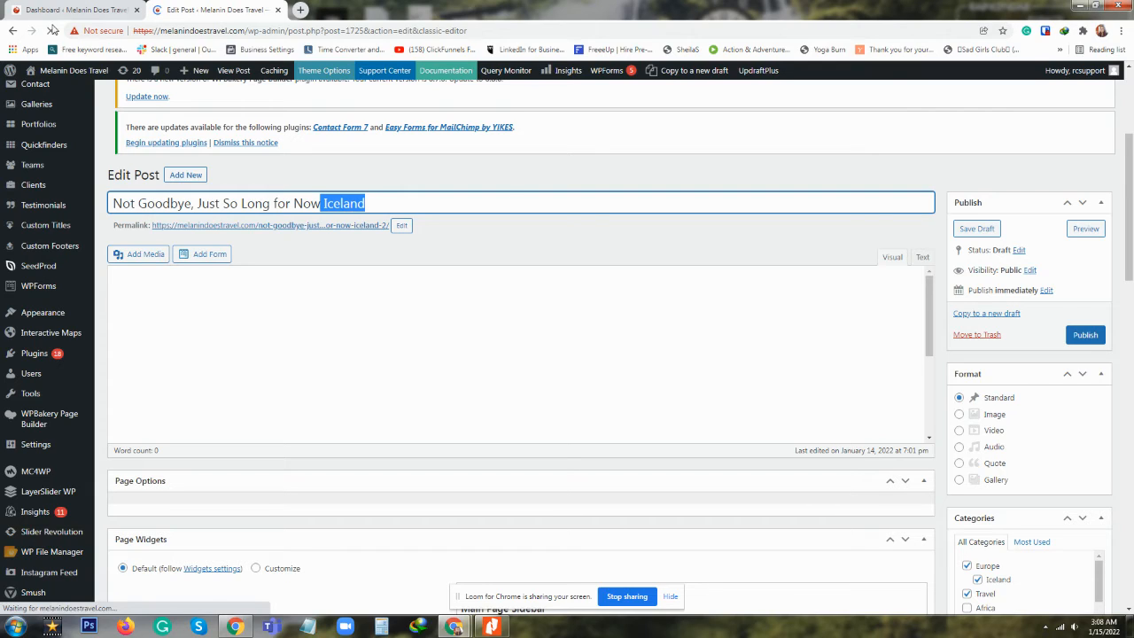
pyautogui.click(537, 199)
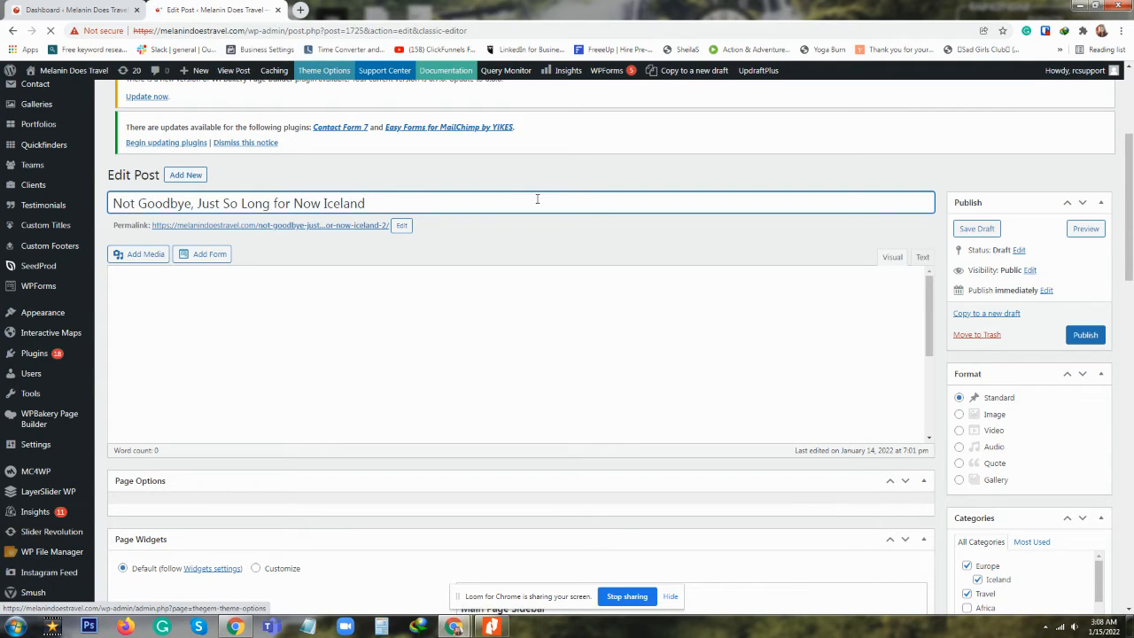
pyautogui.press('Backspace')
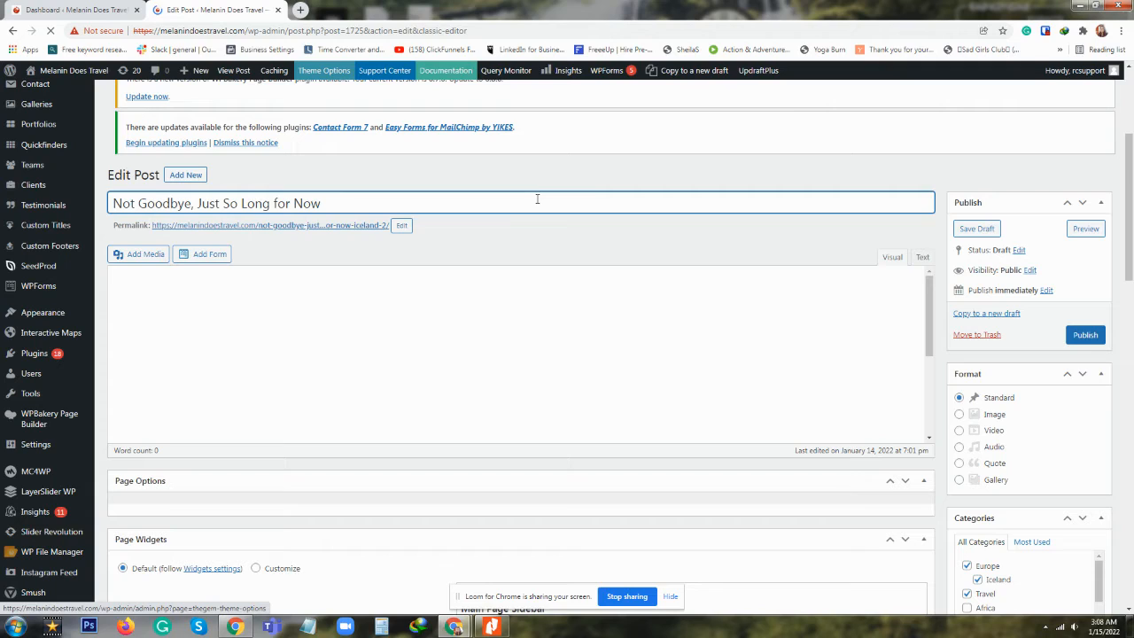
pyautogui.write('Dubv')
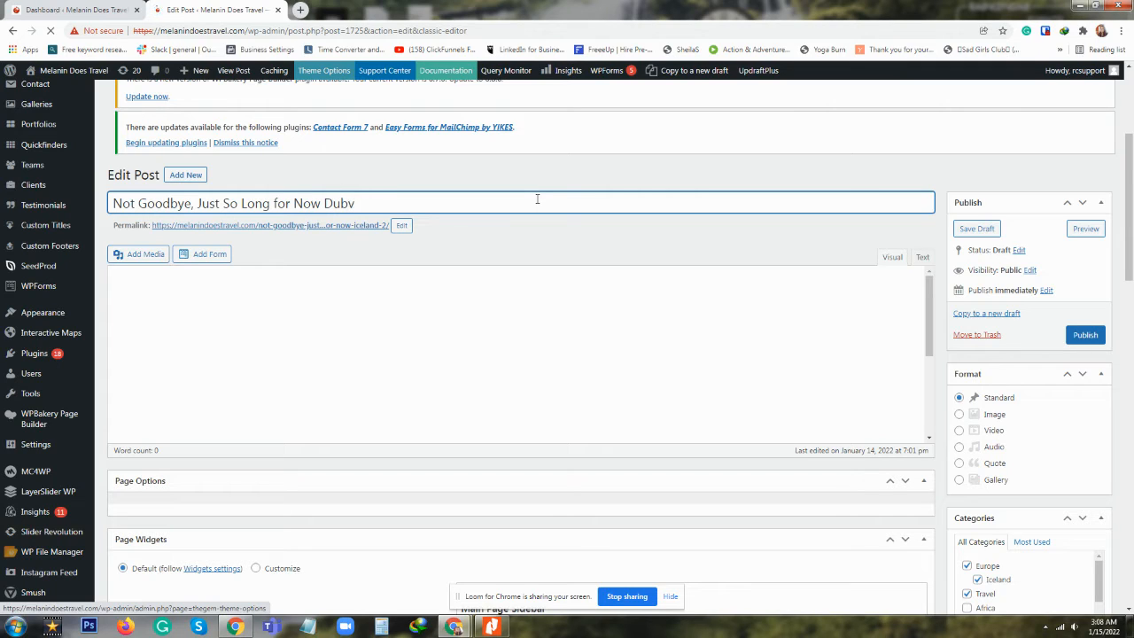
pyautogui.write('Dubai')
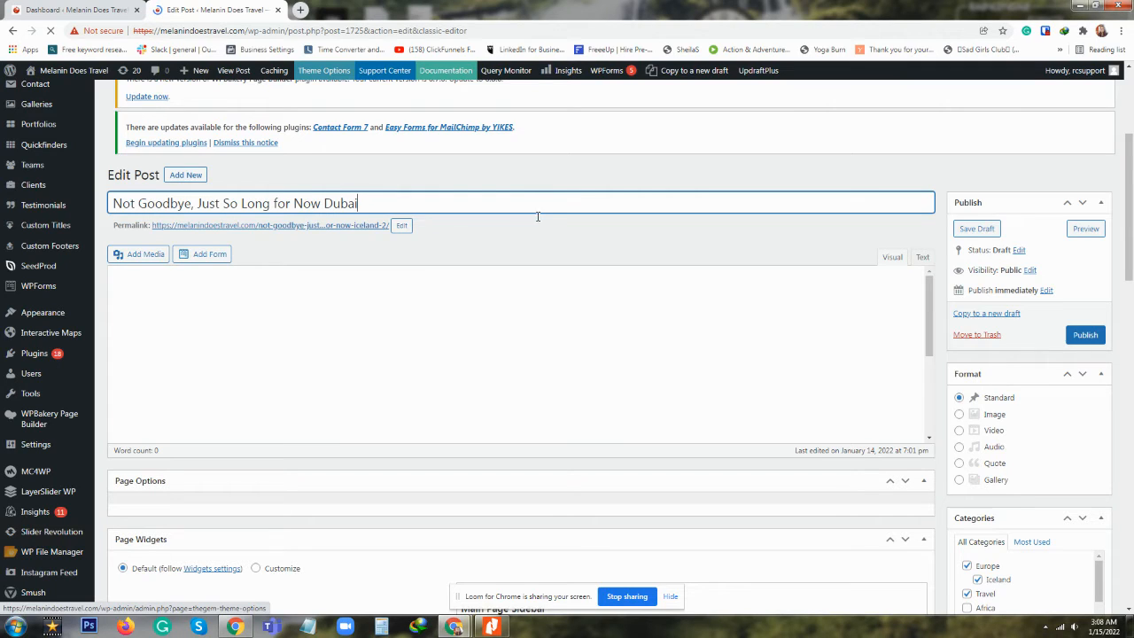
# - Move down the editor to the page-builder content and Page Widgets area
pyautogui.scroll(-3)
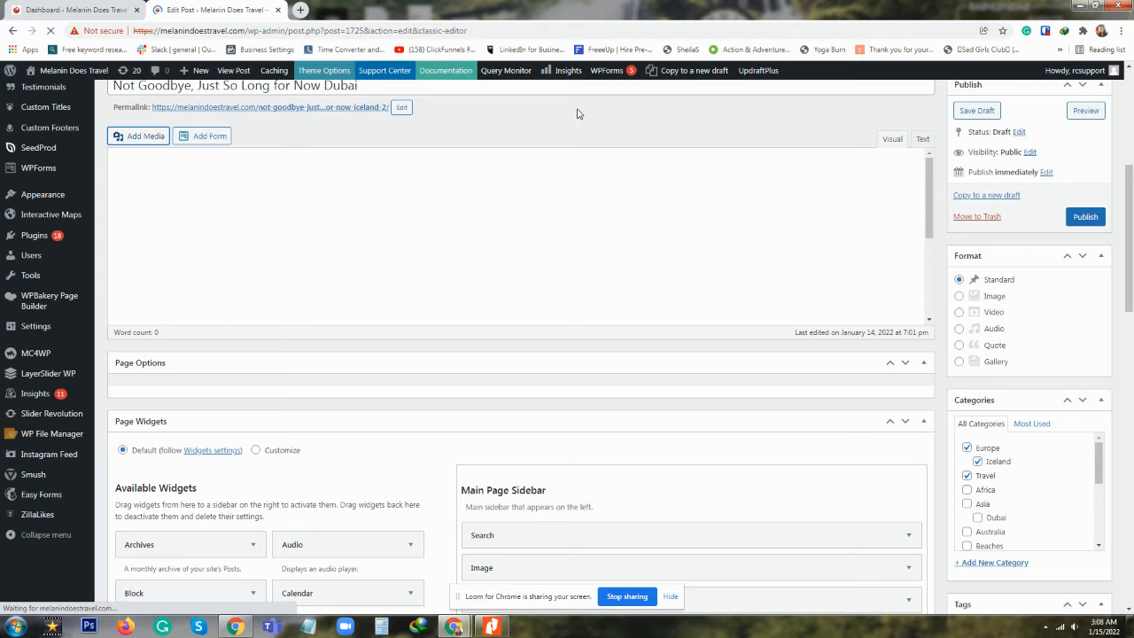
pyautogui.scroll(-3)
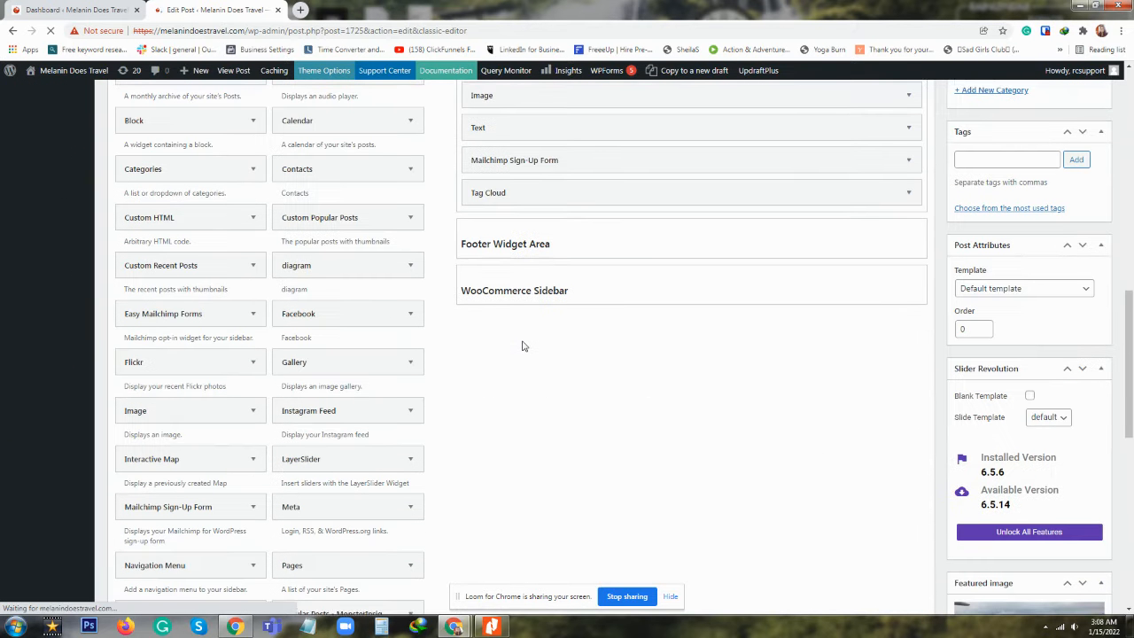
pyautogui.scroll(-3)
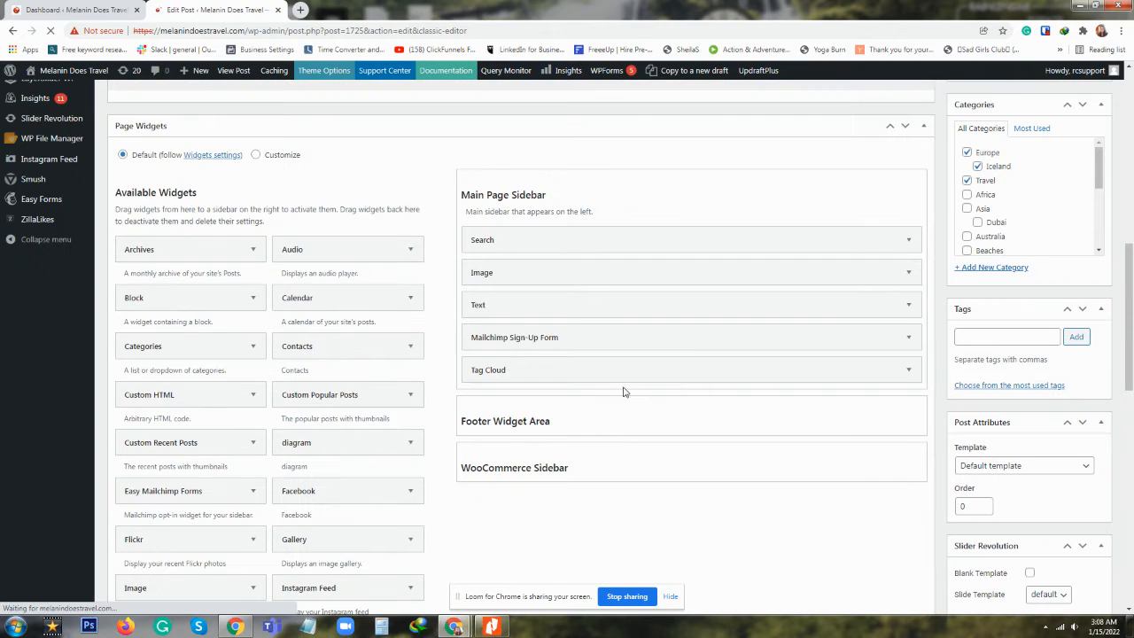
pyautogui.moveTo(530, 446)
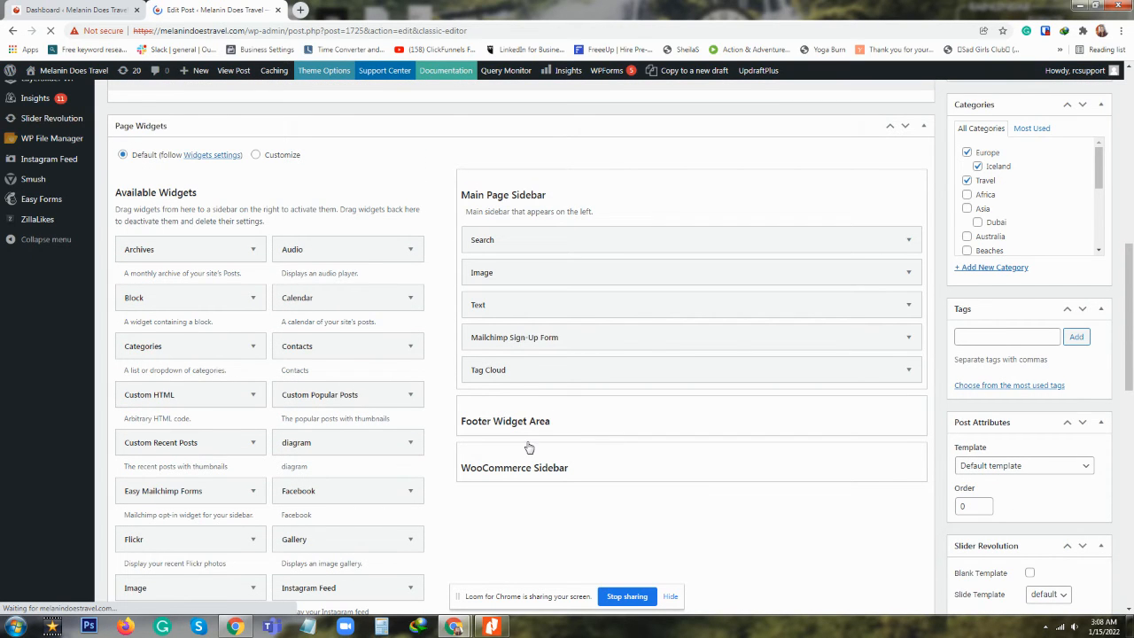
pyautogui.scroll(-3)
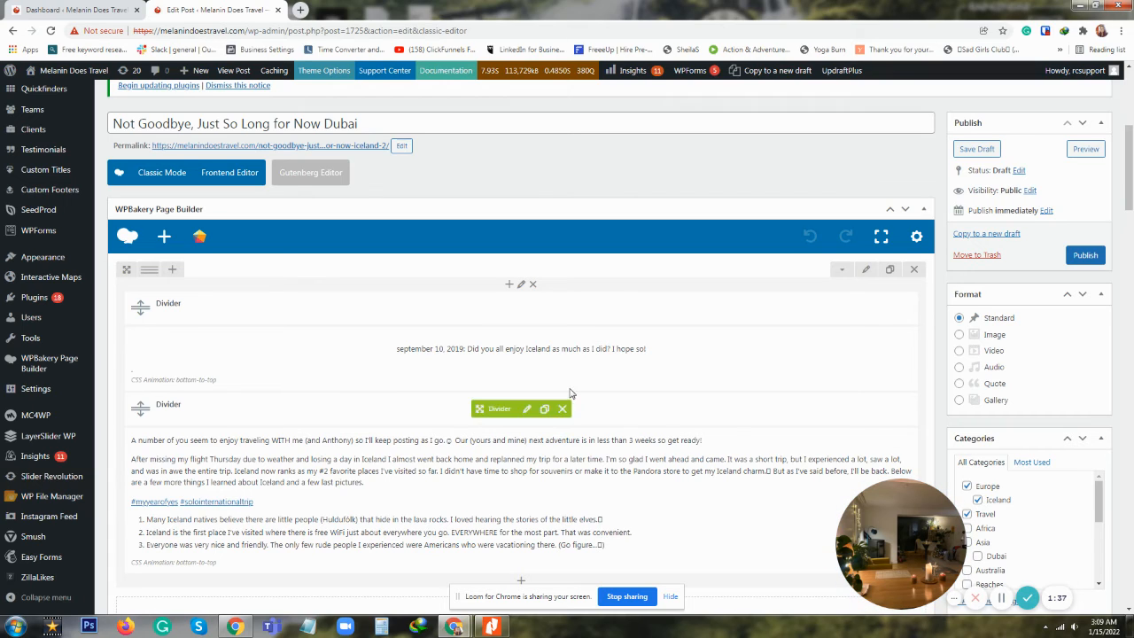
pyautogui.moveTo(744, 323)
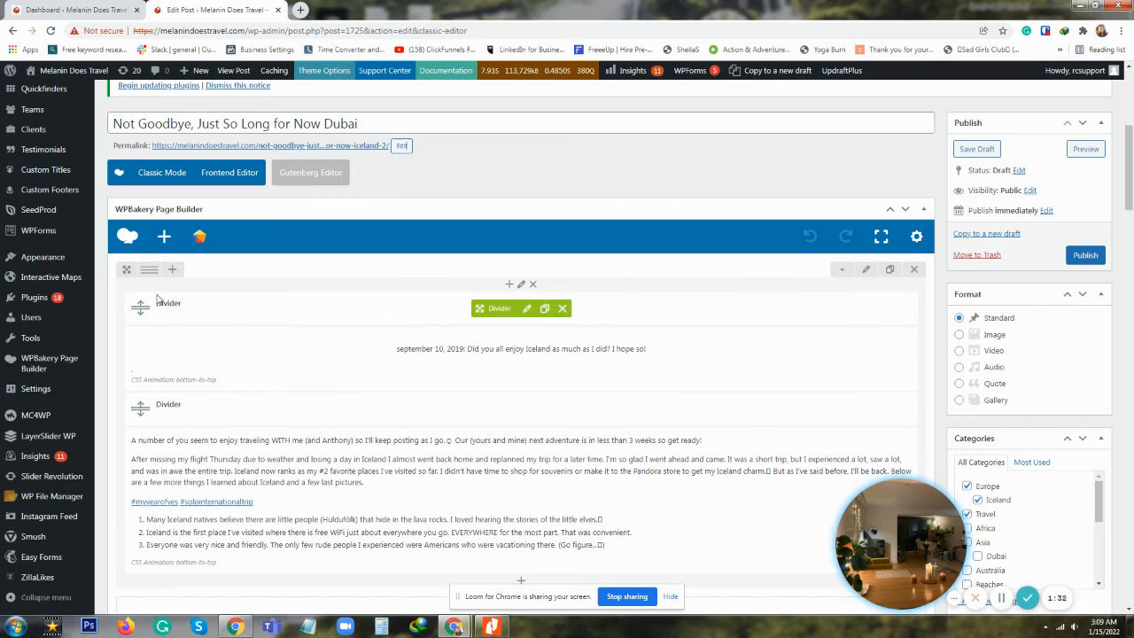
# - Bring up the Text Block Settings for the September 10, 2020 Iceland heading block
pyautogui.scroll(-3)
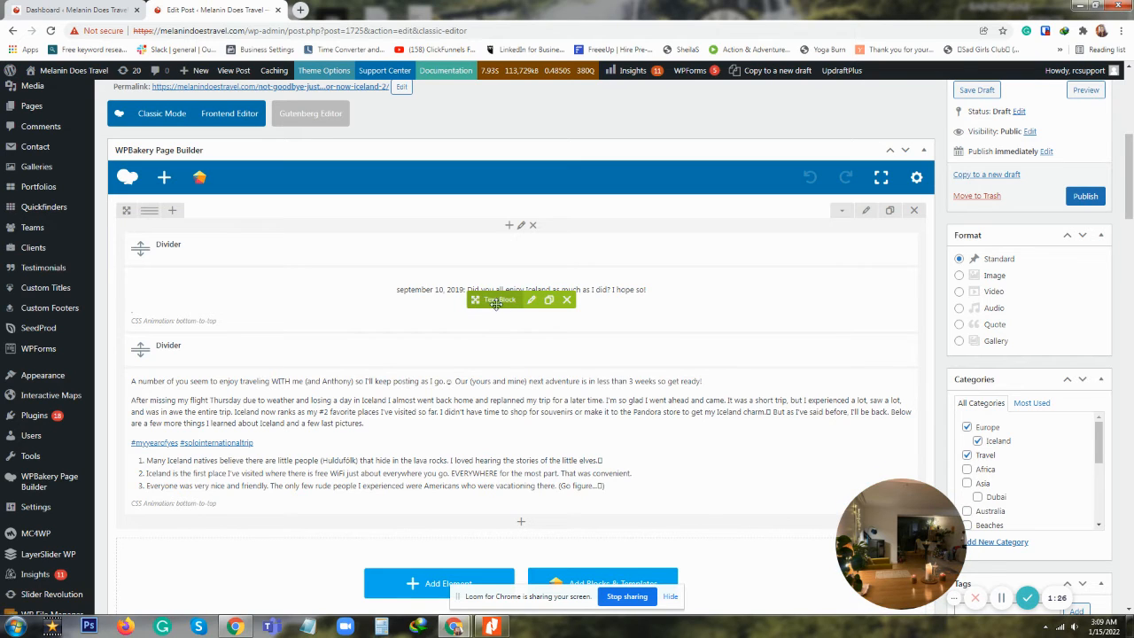
pyautogui.moveTo(532, 300)
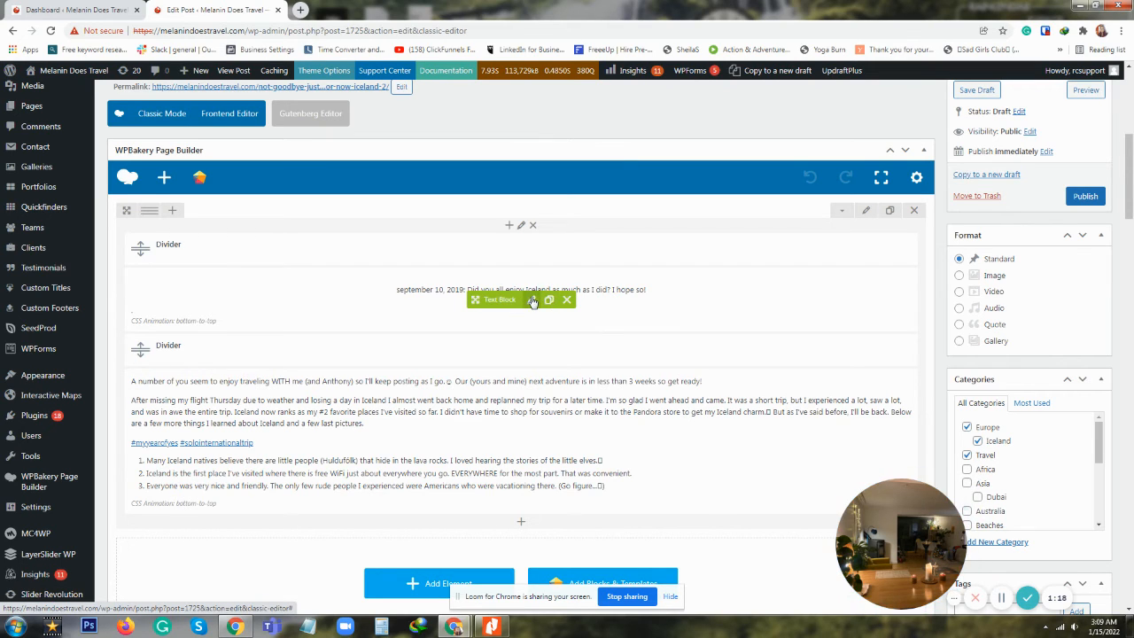
pyautogui.moveTo(549, 300)
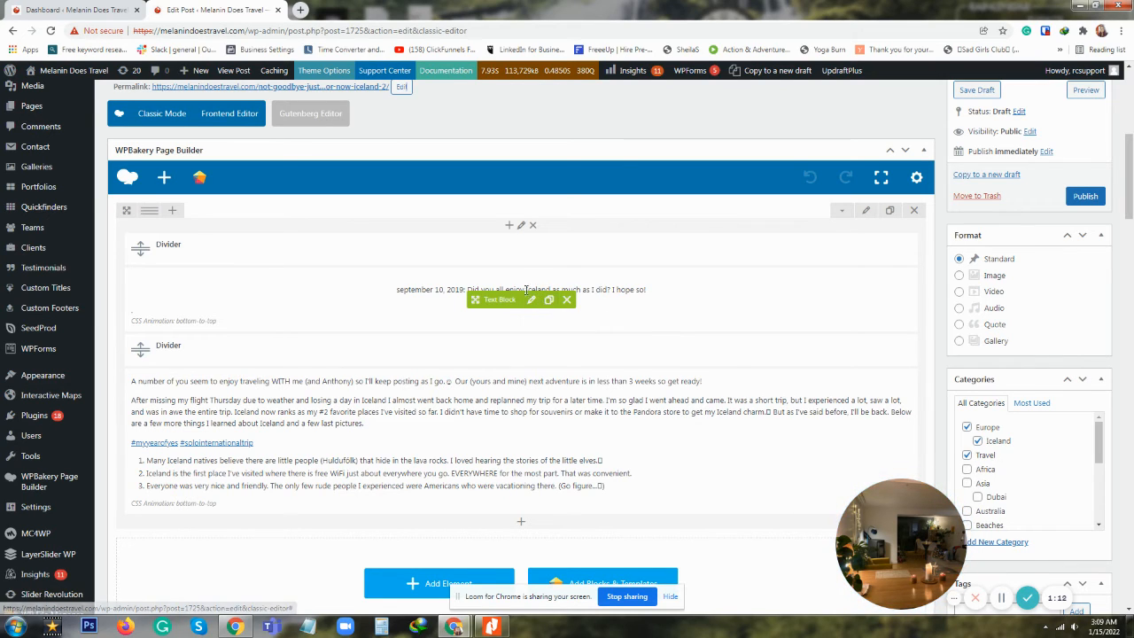
pyautogui.click(531, 300)
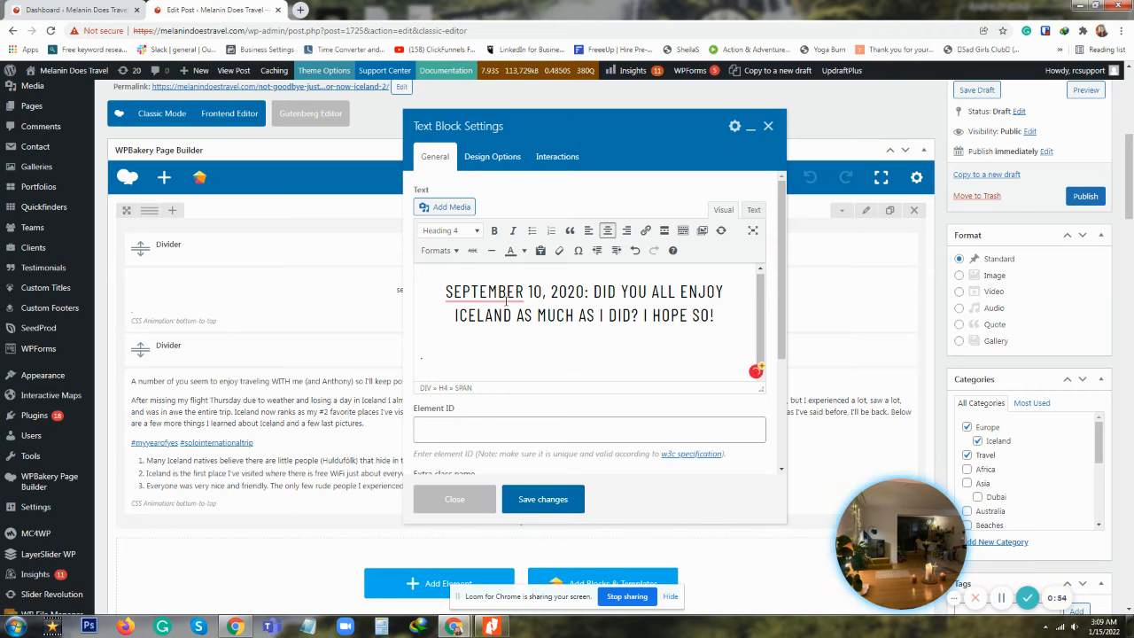
# - Keep the line as Heading 4, make it bold, and save the text block changes
pyautogui.click(449, 230)
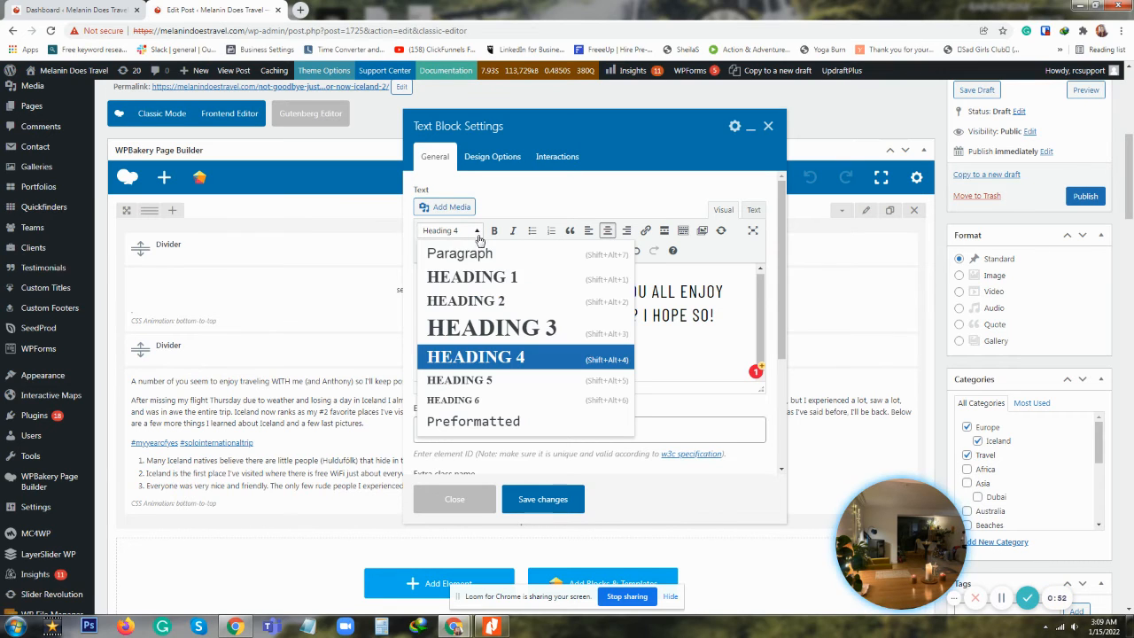
pyautogui.moveTo(473, 422)
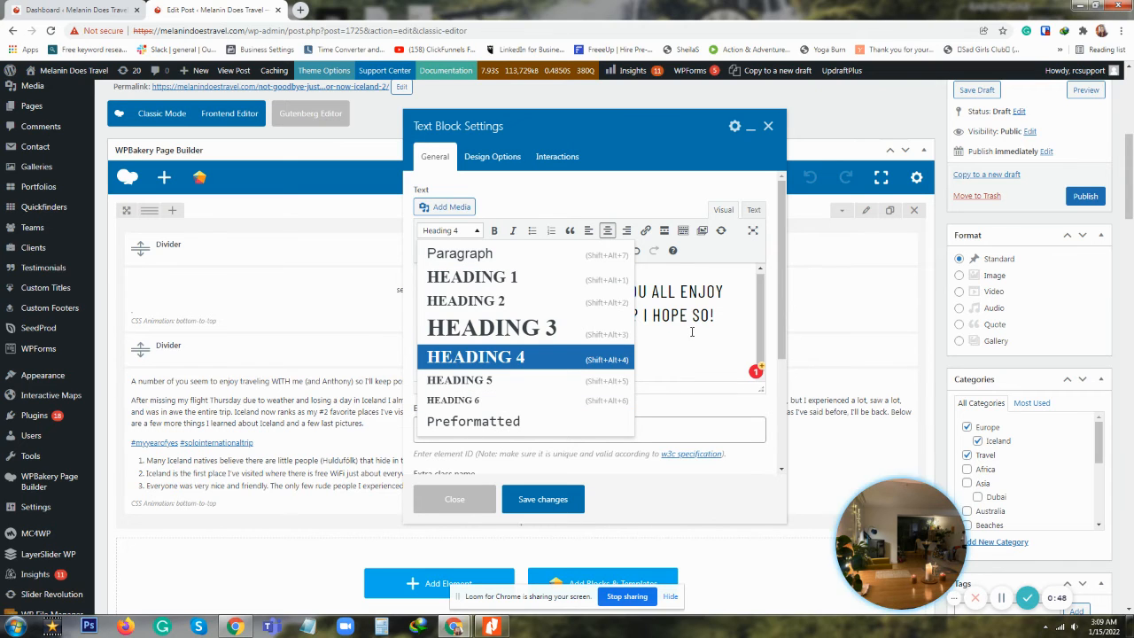
pyautogui.click(475, 356)
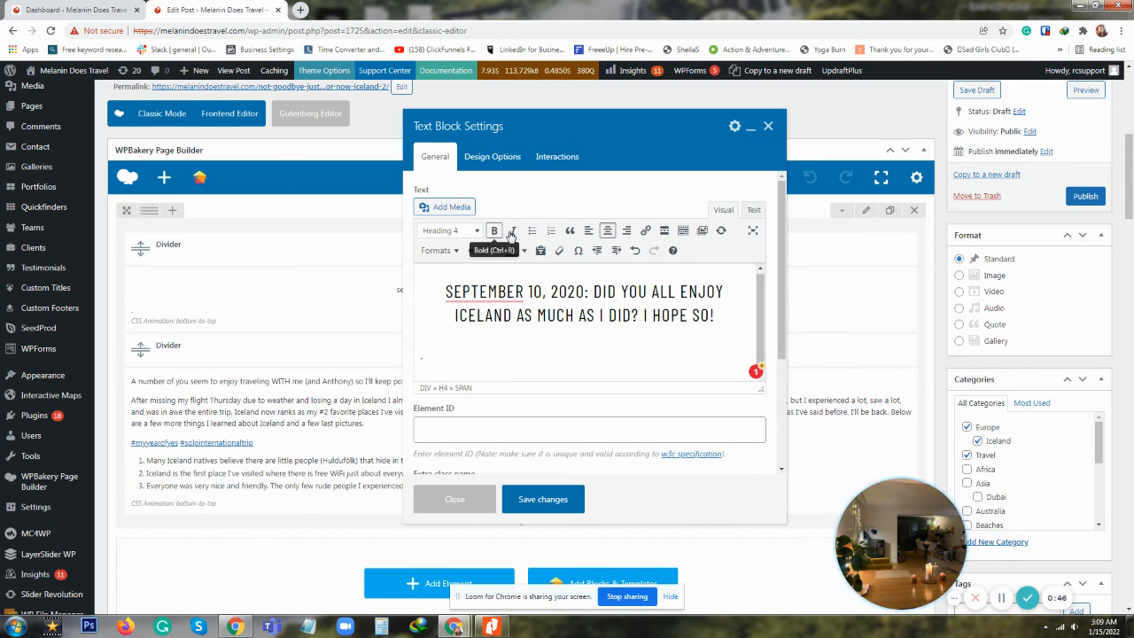
pyautogui.click(513, 230)
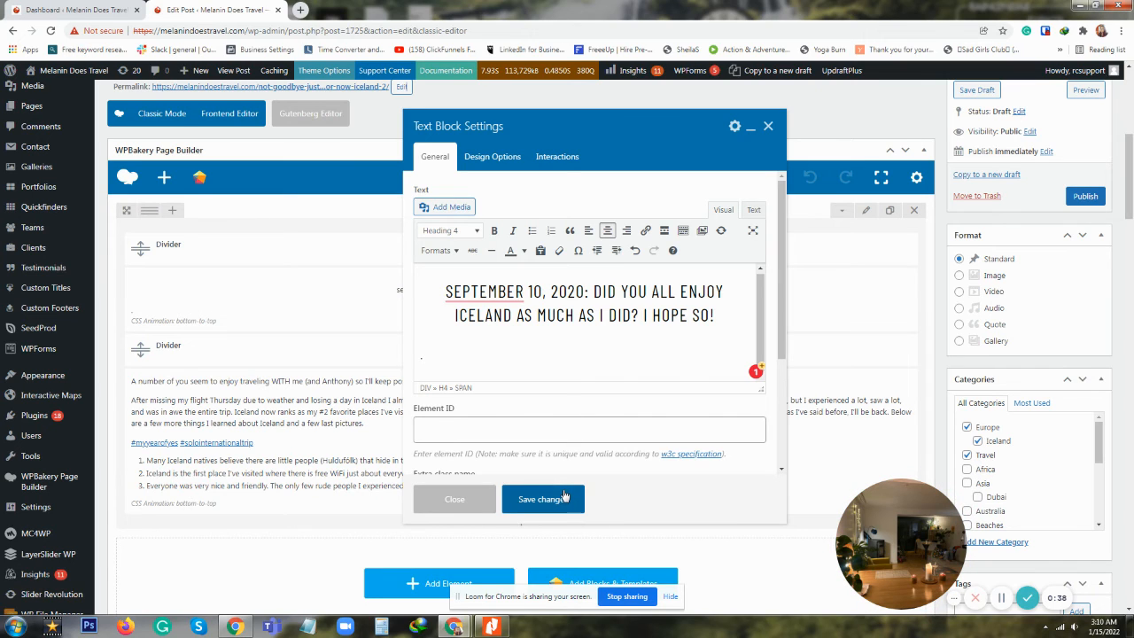
pyautogui.click(542, 498)
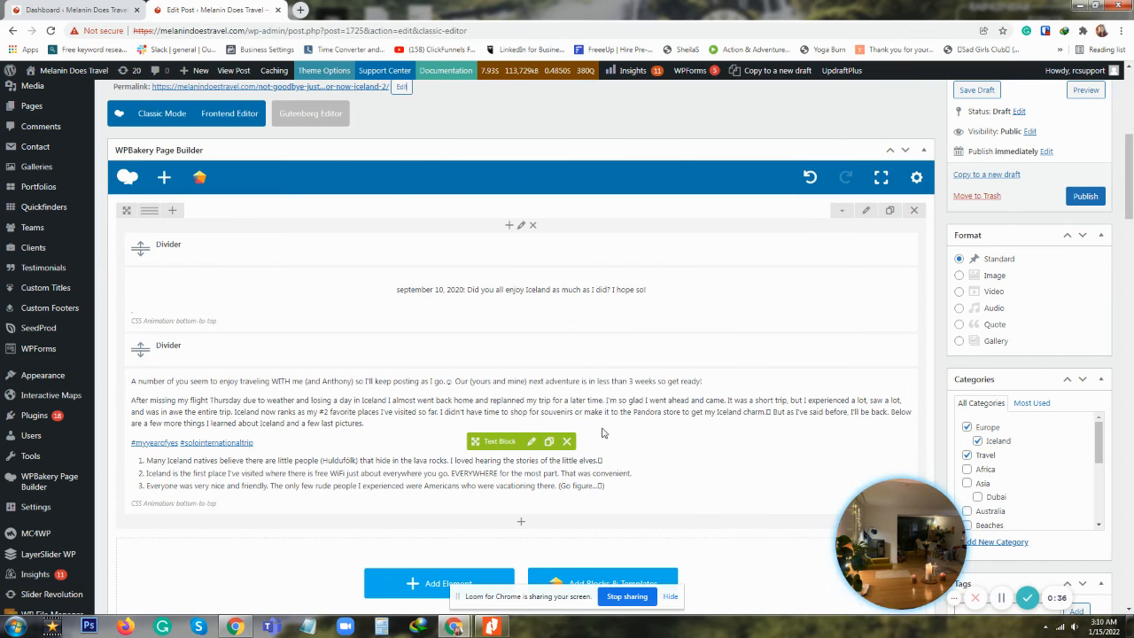
# - Reach Page Options > Title Area and start Choose Image for its background image
pyautogui.scroll(-3)
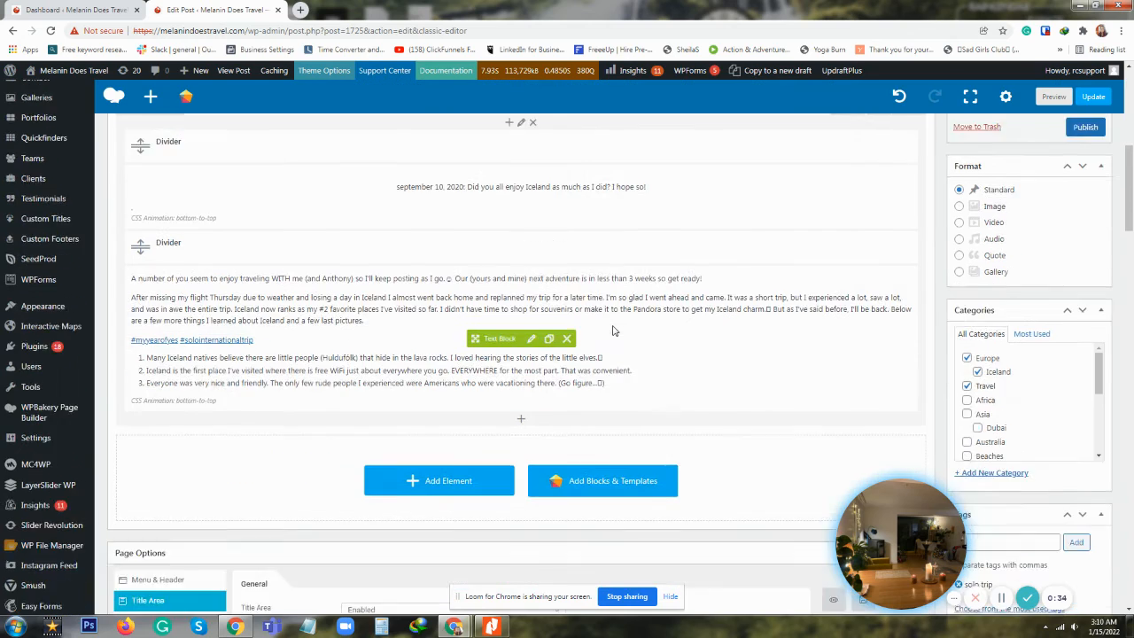
pyautogui.scroll(-3)
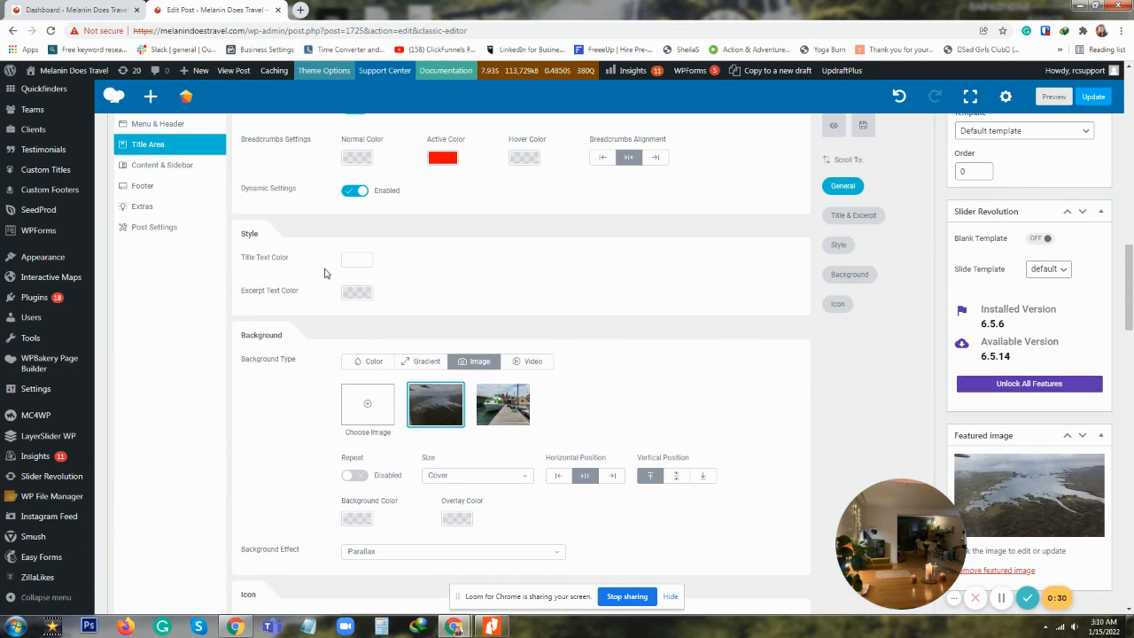
pyautogui.scroll(-3)
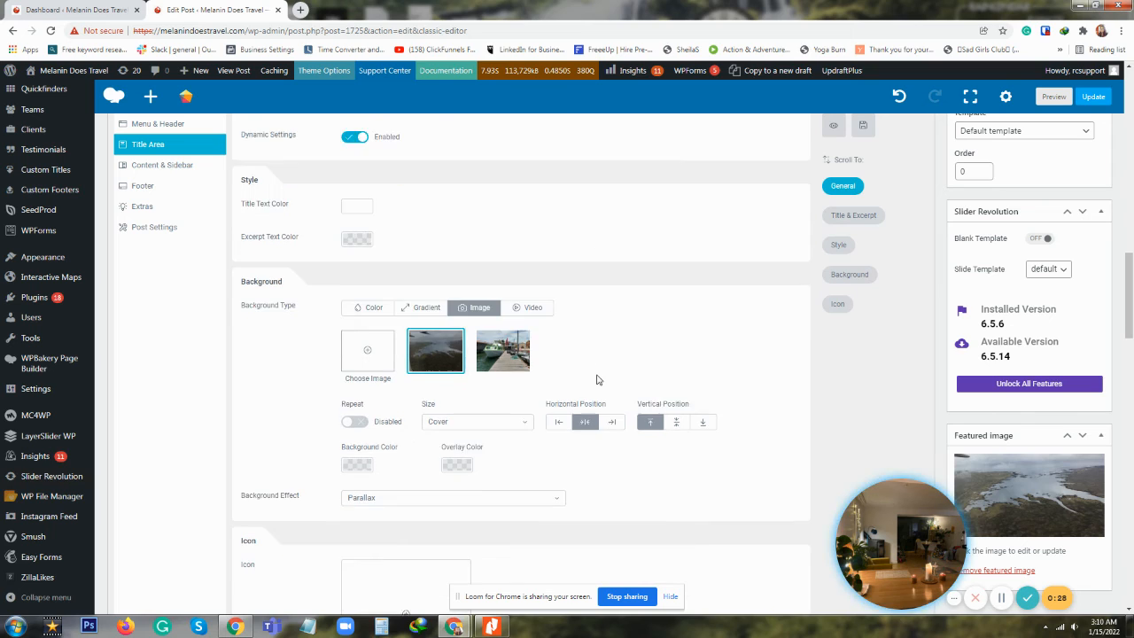
pyautogui.scroll(-3)
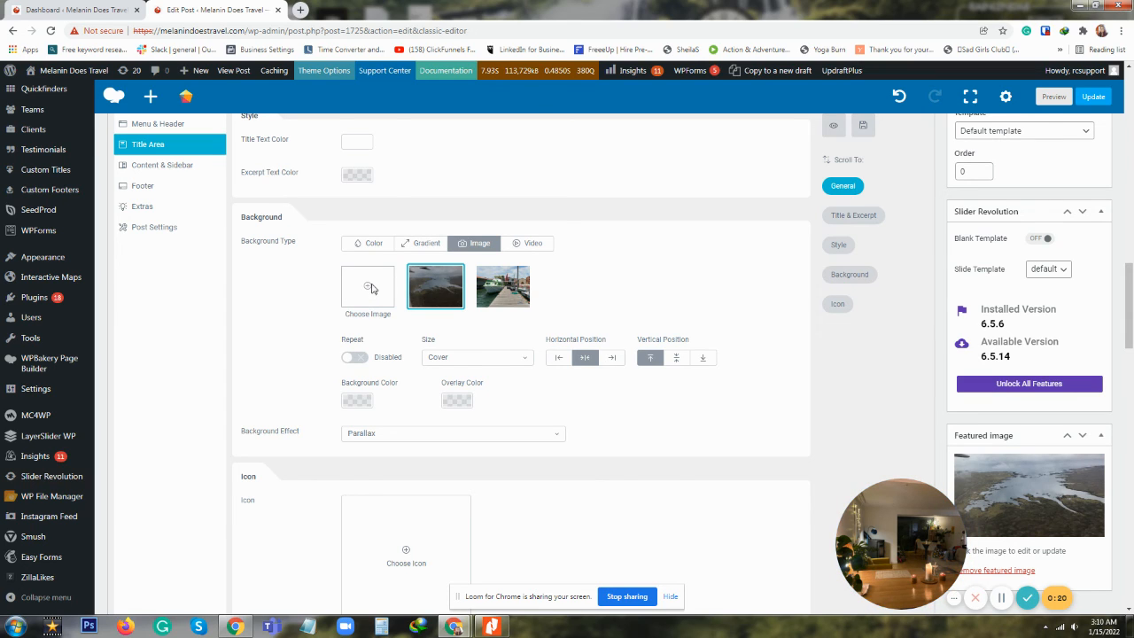
pyautogui.click(367, 287)
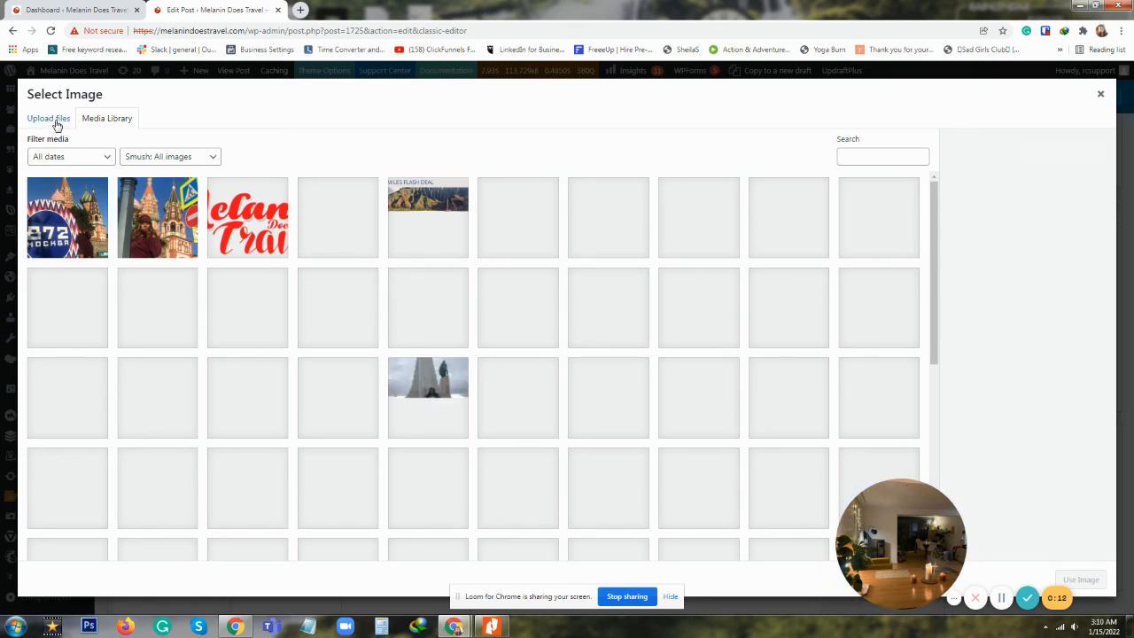
pyautogui.click(48, 117)
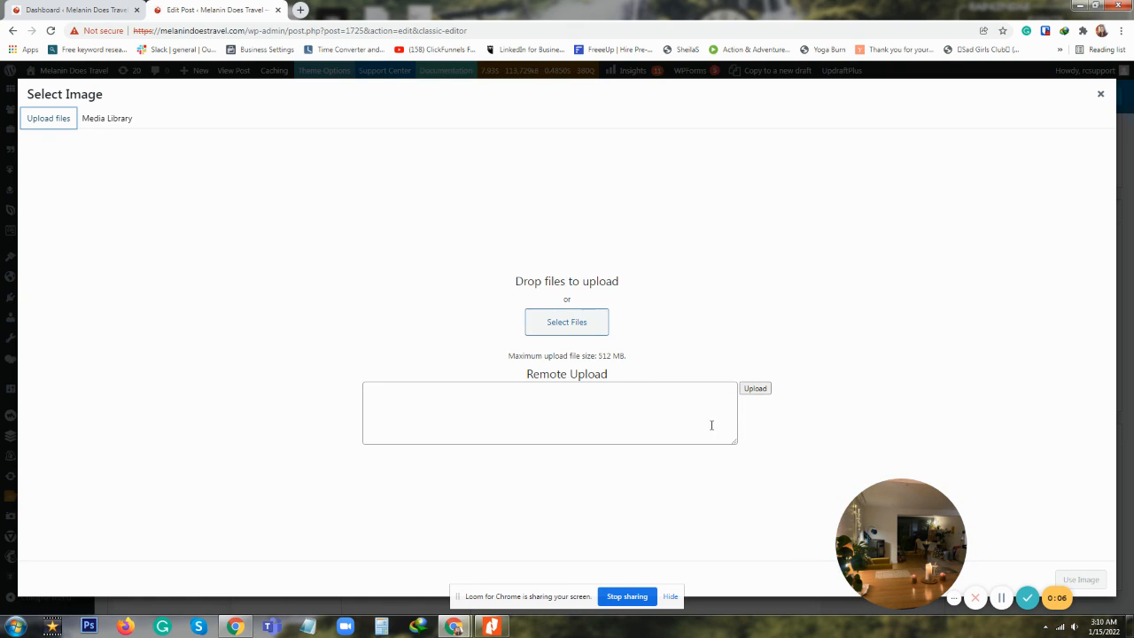
pyautogui.click(549, 411)
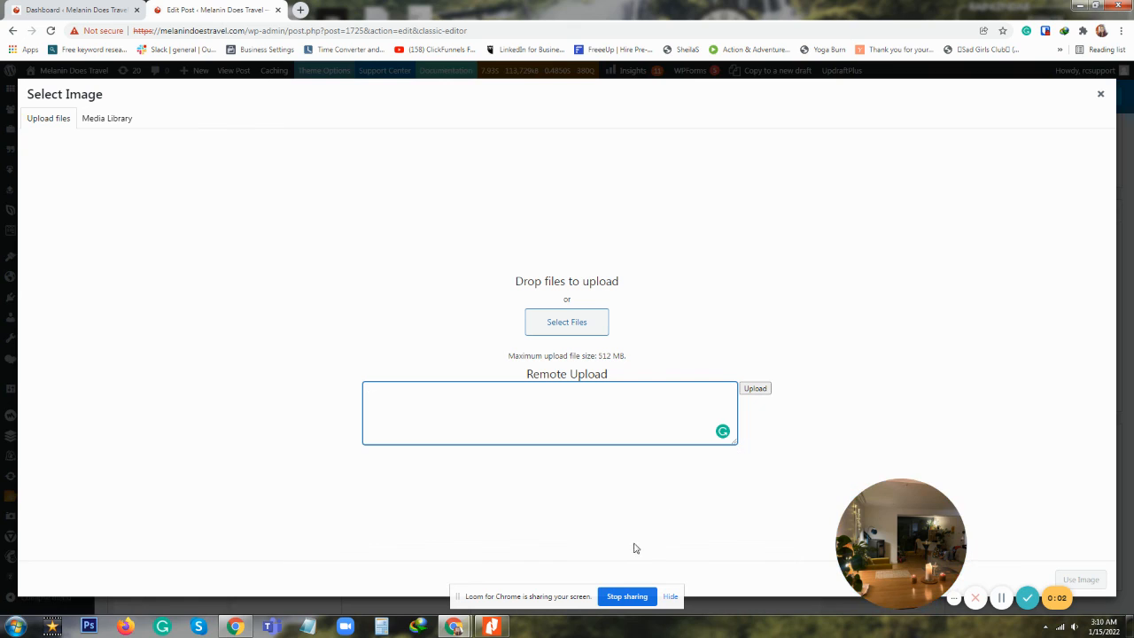
pyautogui.click(106, 117)
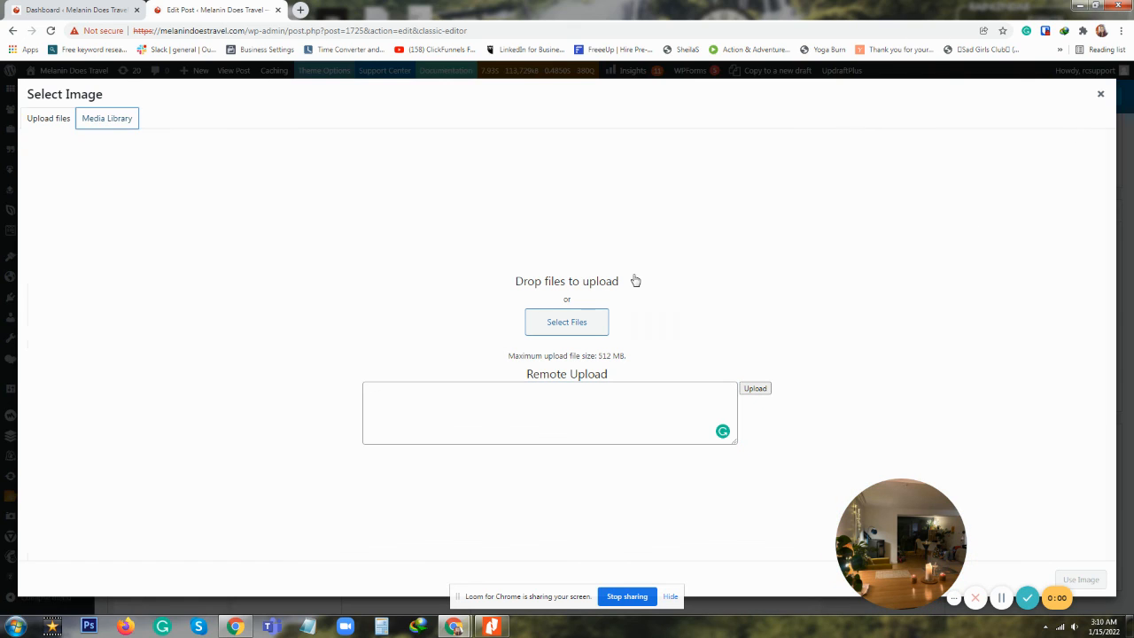